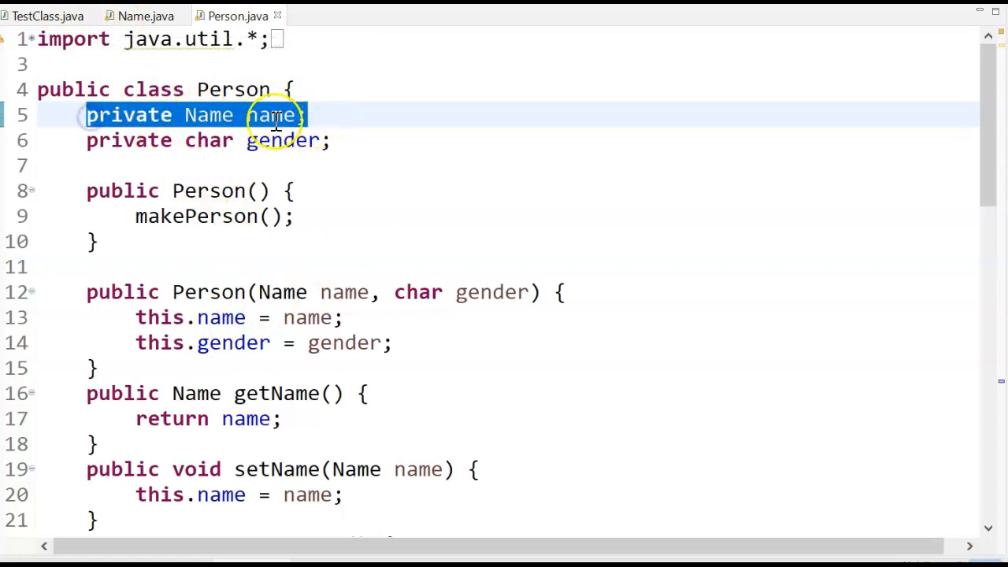
{"action": "mouse_move", "coordinate": [208, 115]}
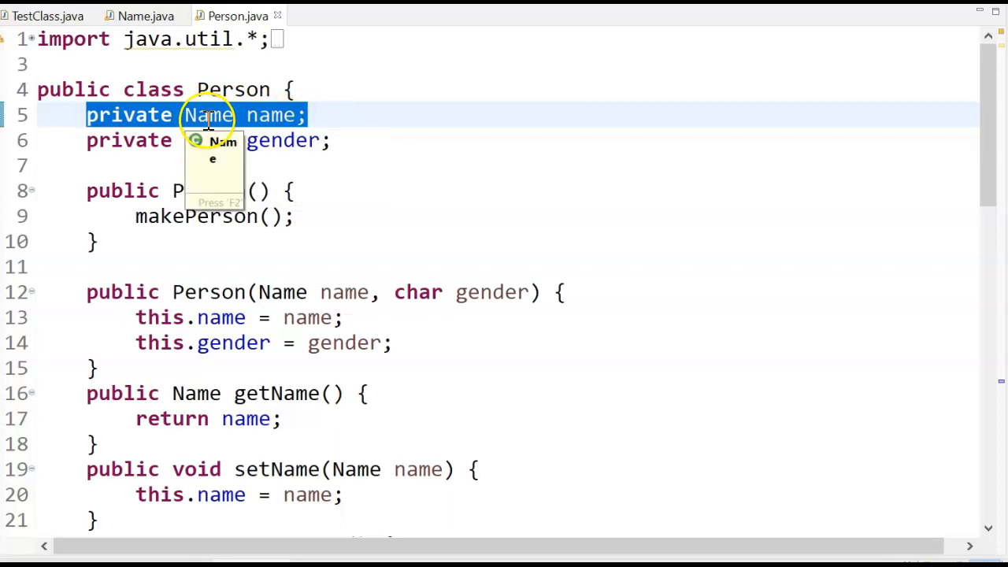
{"action": "mouse_move", "coordinate": [434, 238]}
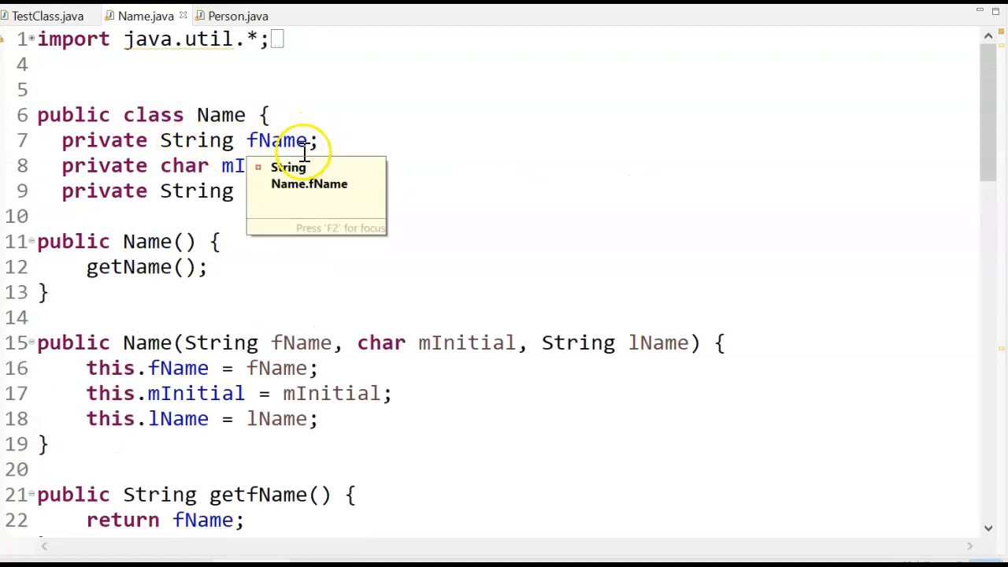
{"action": "mouse_move", "coordinate": [321, 211]}
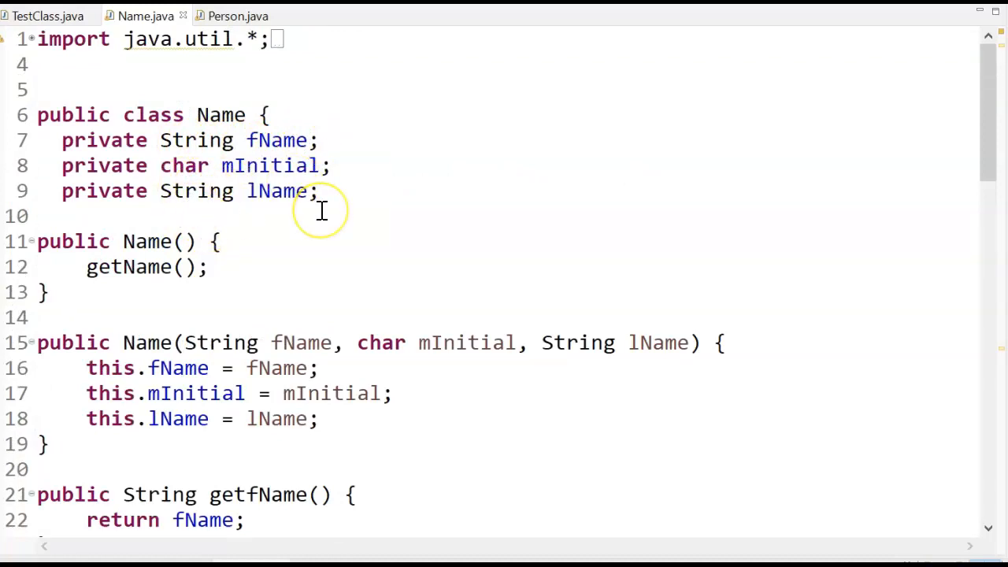
{"action": "mouse_move", "coordinate": [275, 141]}
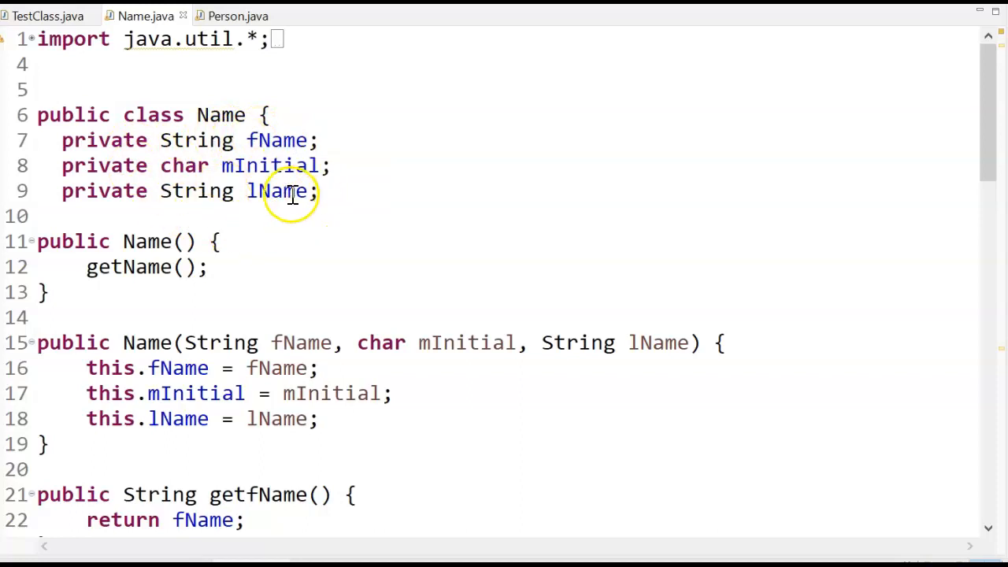
{"action": "mouse_move", "coordinate": [383, 157]}
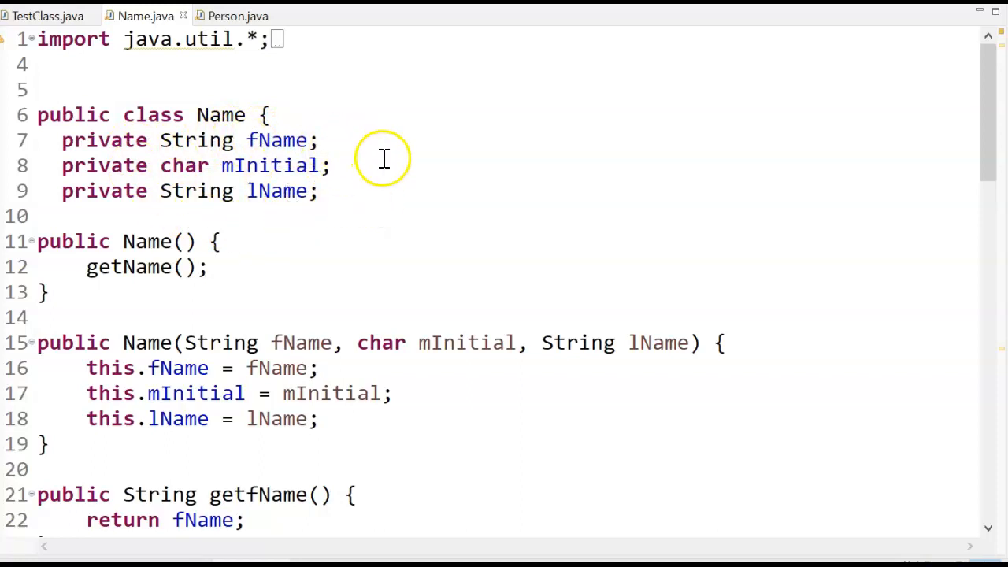
Step: Switch back to the Person class source to review its constructors and name accessors
{"action": "left_click", "coordinate": [236, 16]}
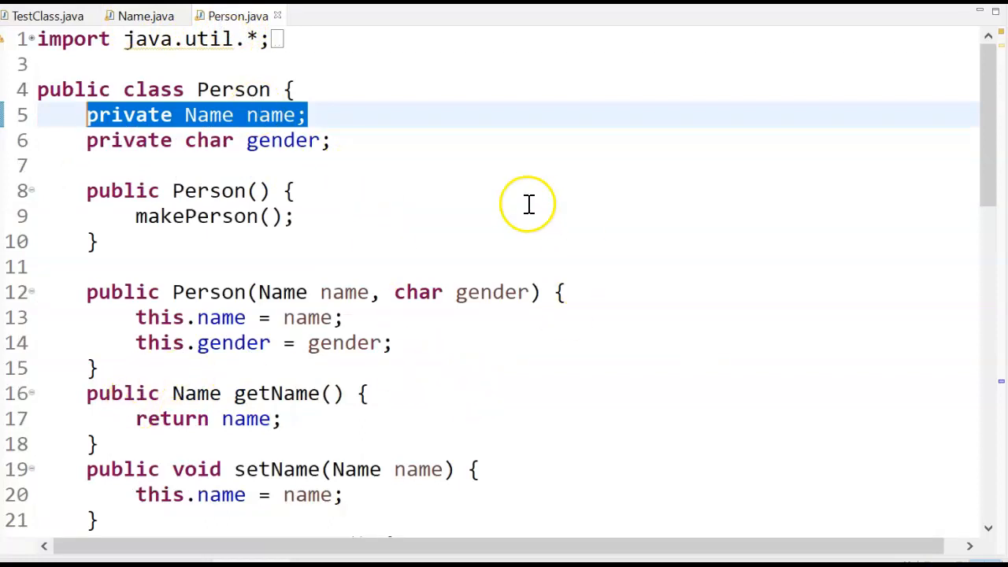
{"action": "mouse_move", "coordinate": [120, 354]}
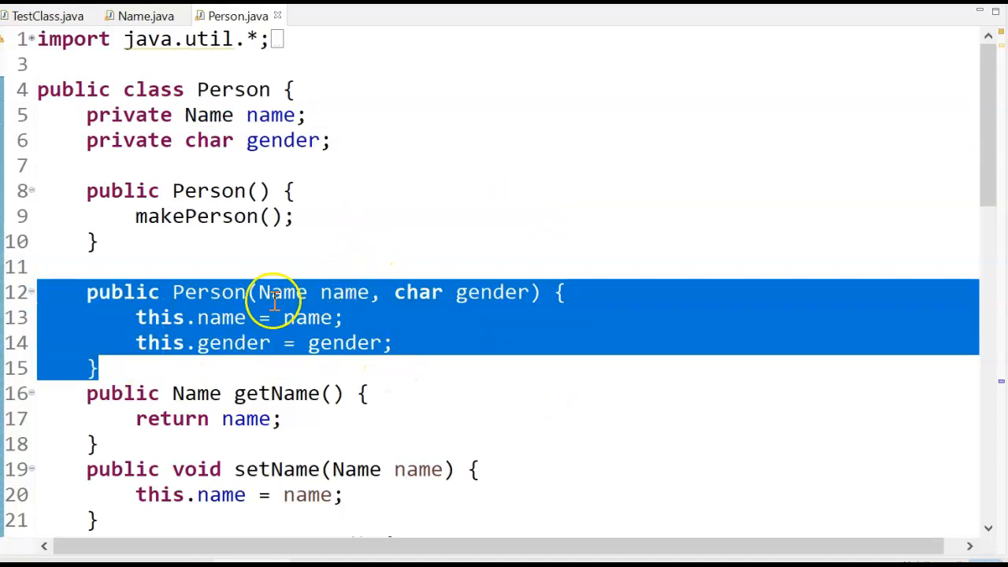
{"action": "mouse_move", "coordinate": [437, 307]}
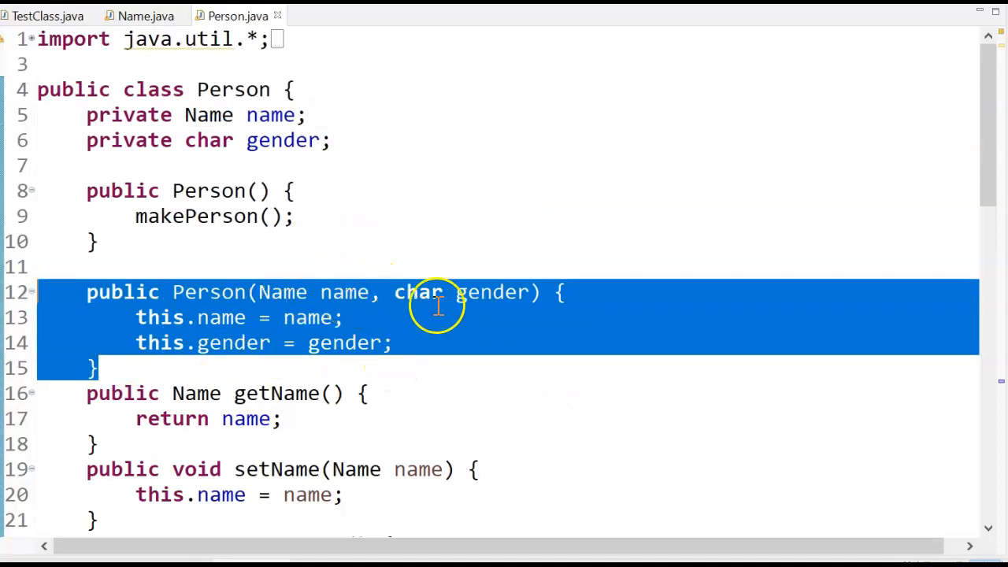
{"action": "mouse_move", "coordinate": [515, 310]}
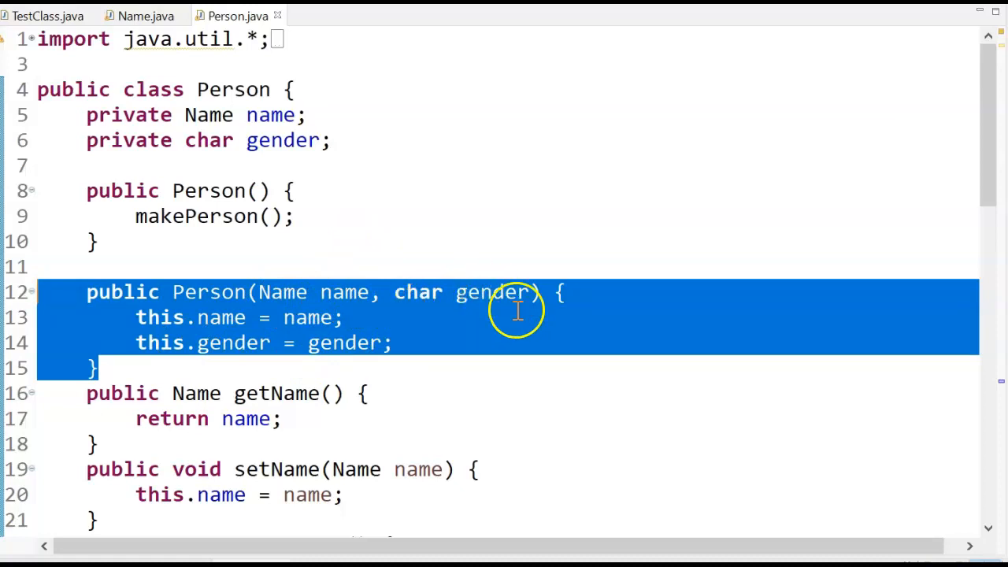
{"action": "mouse_move", "coordinate": [344, 292]}
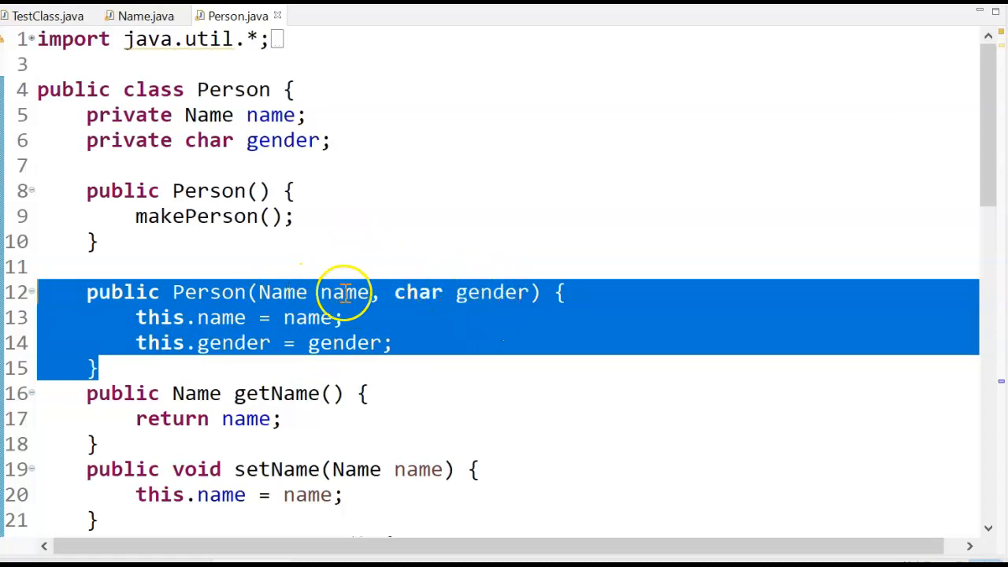
{"action": "mouse_move", "coordinate": [345, 292]}
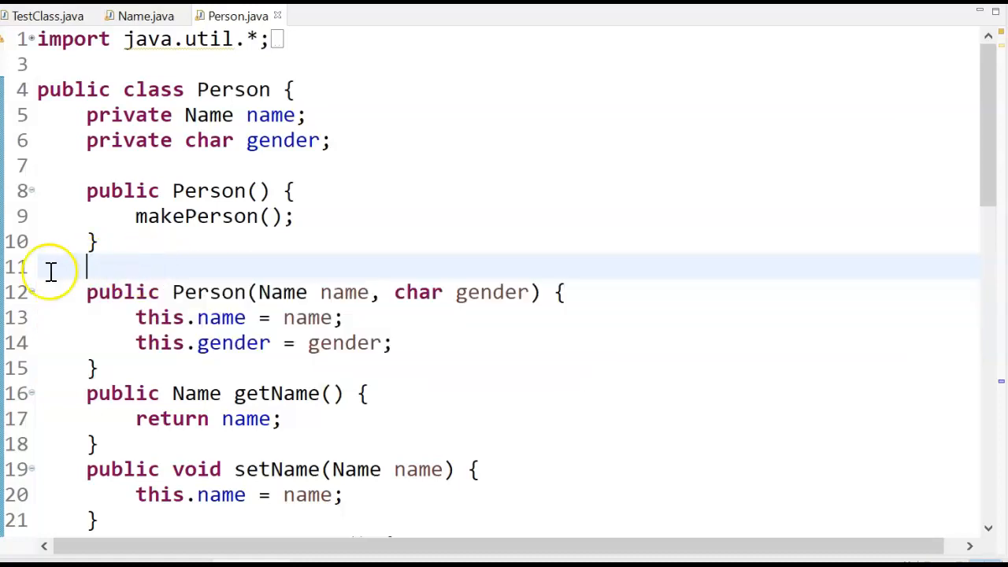
{"action": "mouse_move", "coordinate": [281, 292]}
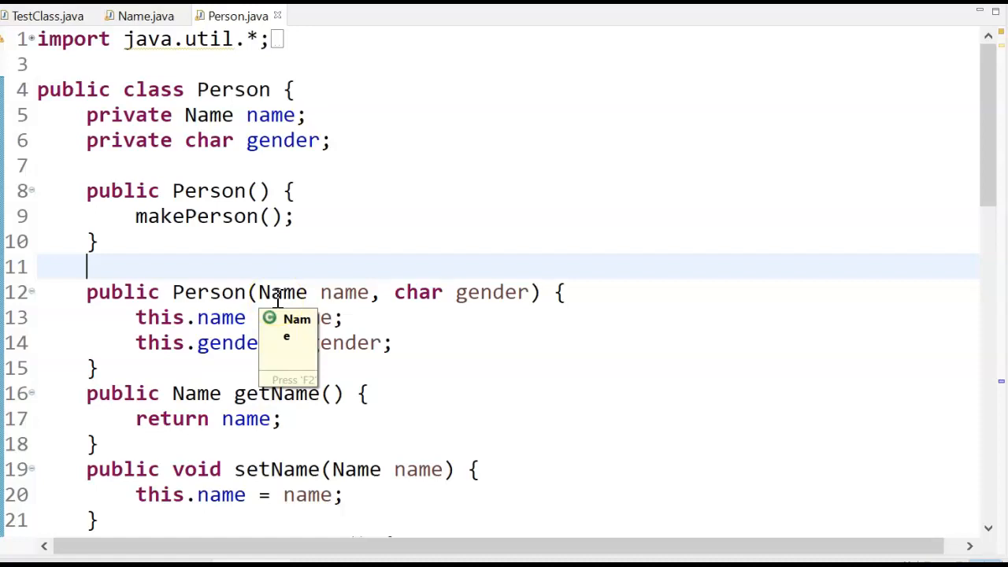
{"action": "mouse_move", "coordinate": [275, 292]}
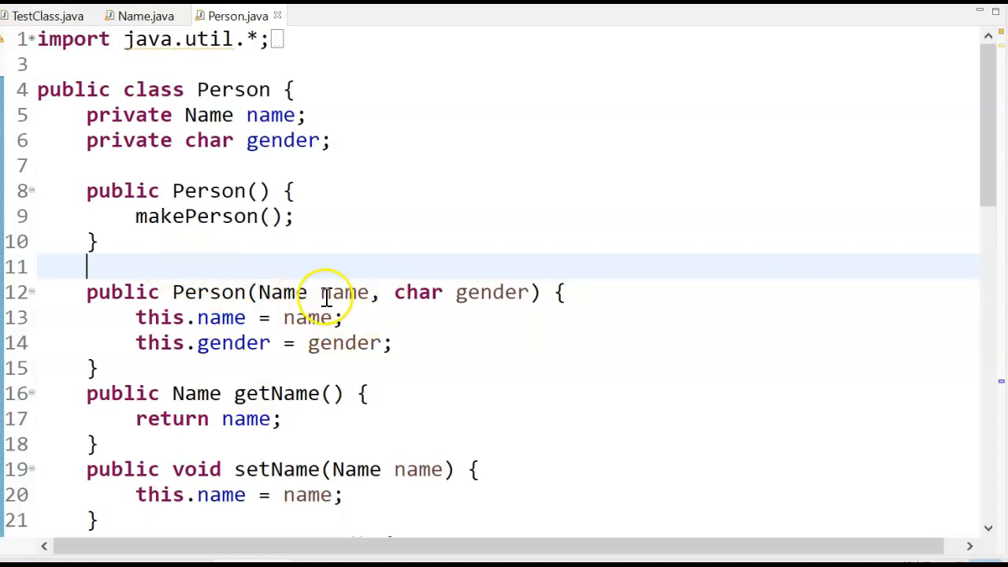
{"action": "mouse_move", "coordinate": [344, 293]}
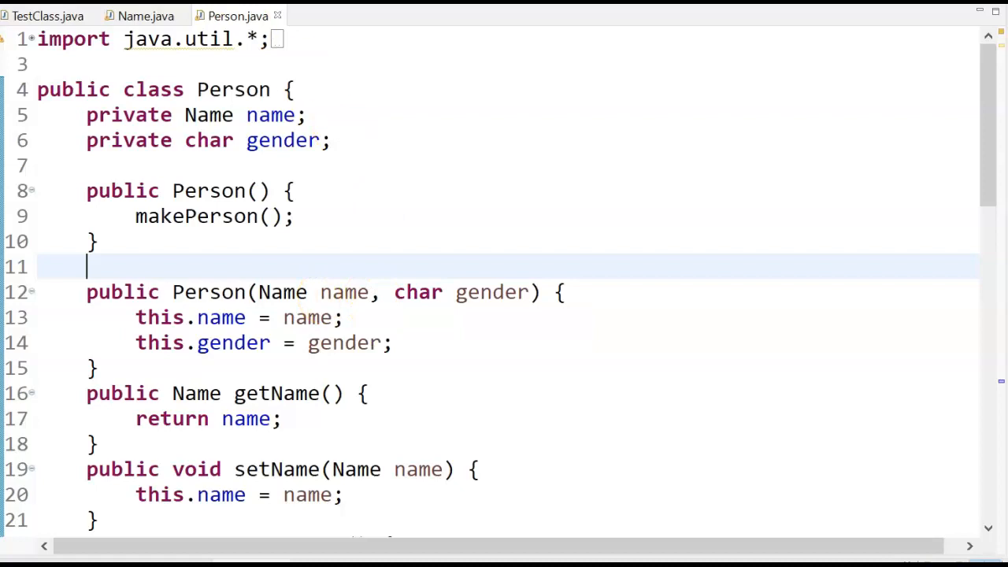
{"action": "mouse_move", "coordinate": [146, 15]}
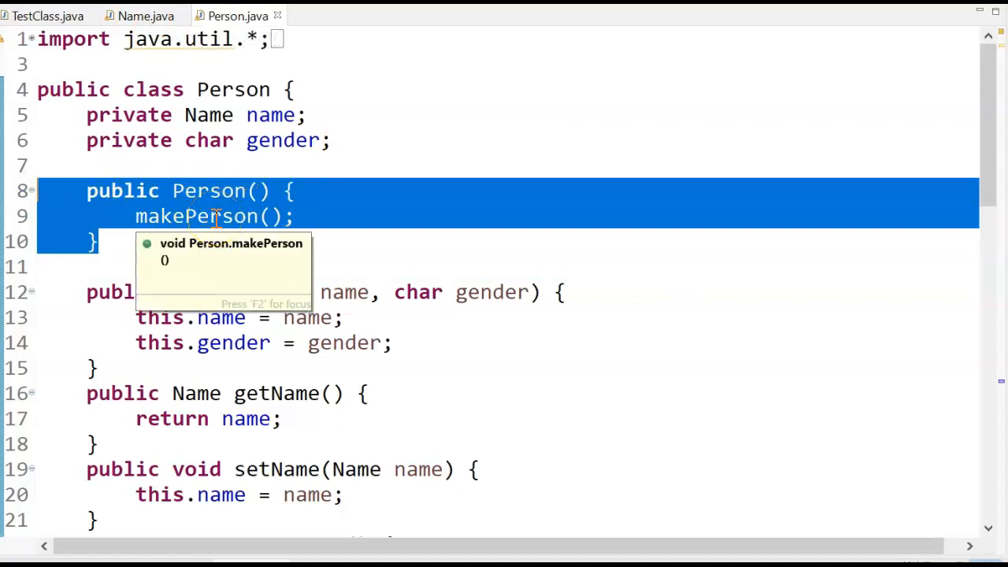
{"action": "scroll", "scroll_direction": "down", "scroll_amount": 3}
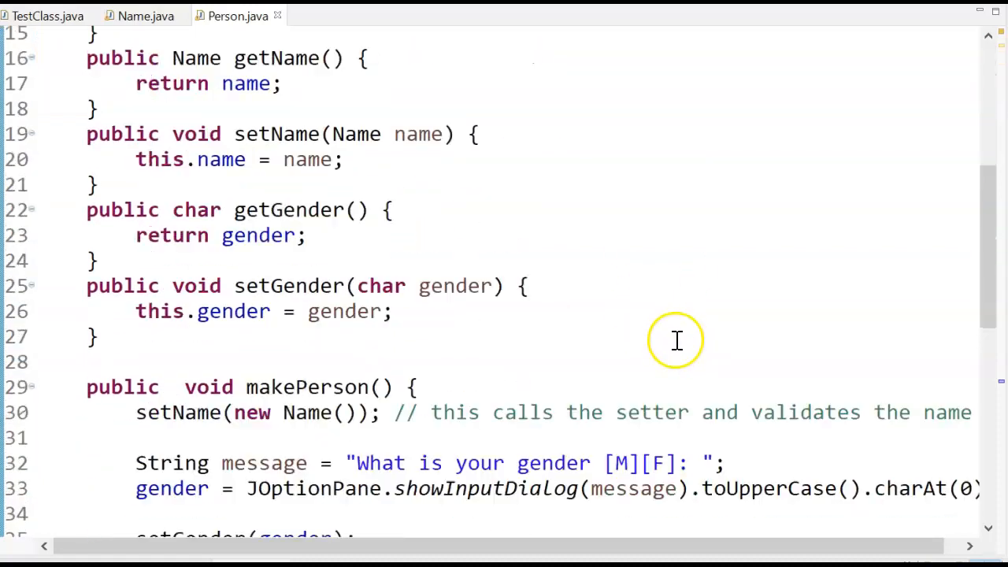
{"action": "scroll", "scroll_direction": "down", "scroll_amount": 3}
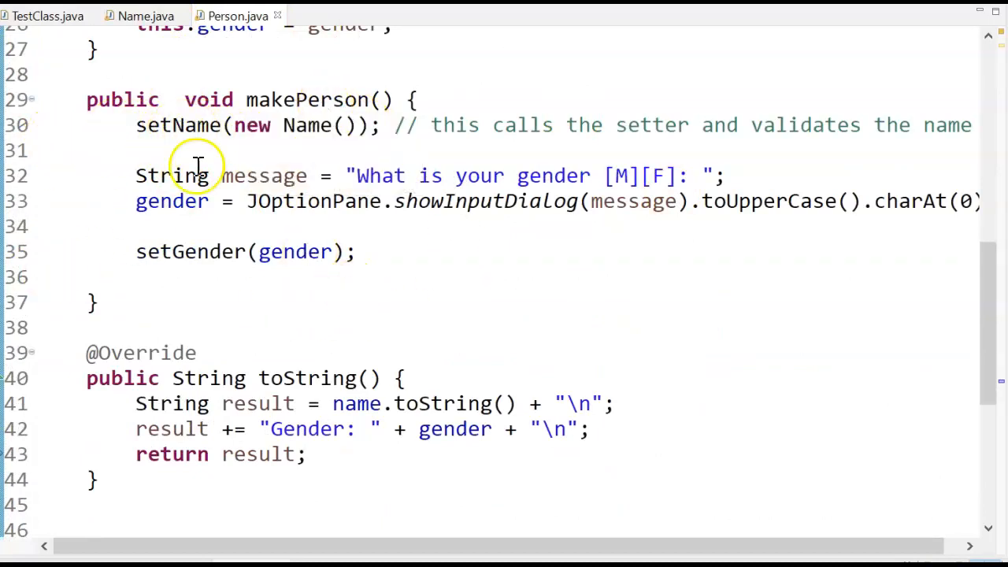
{"action": "mouse_move", "coordinate": [197, 126]}
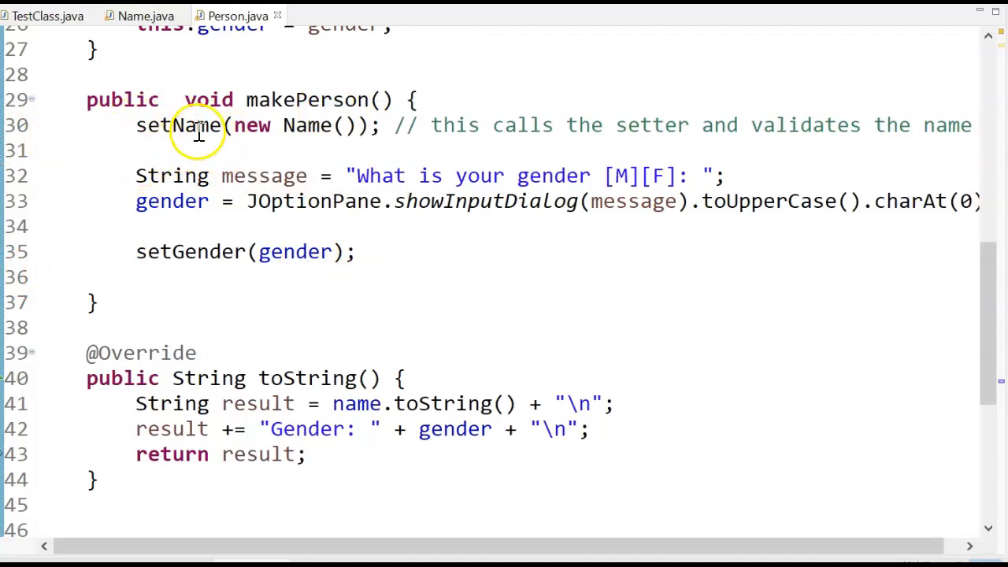
{"action": "mouse_move", "coordinate": [185, 125]}
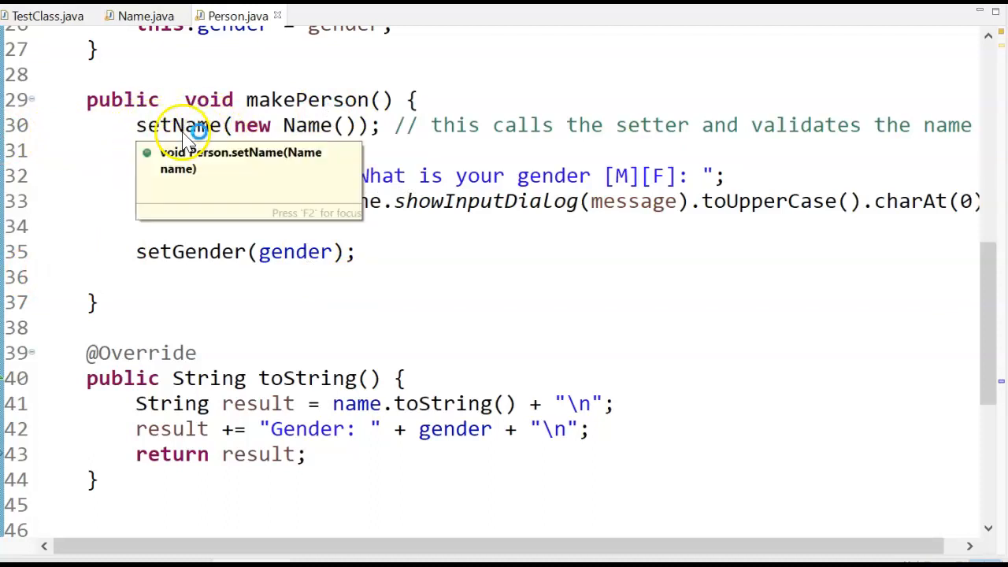
{"action": "mouse_move", "coordinate": [347, 125]}
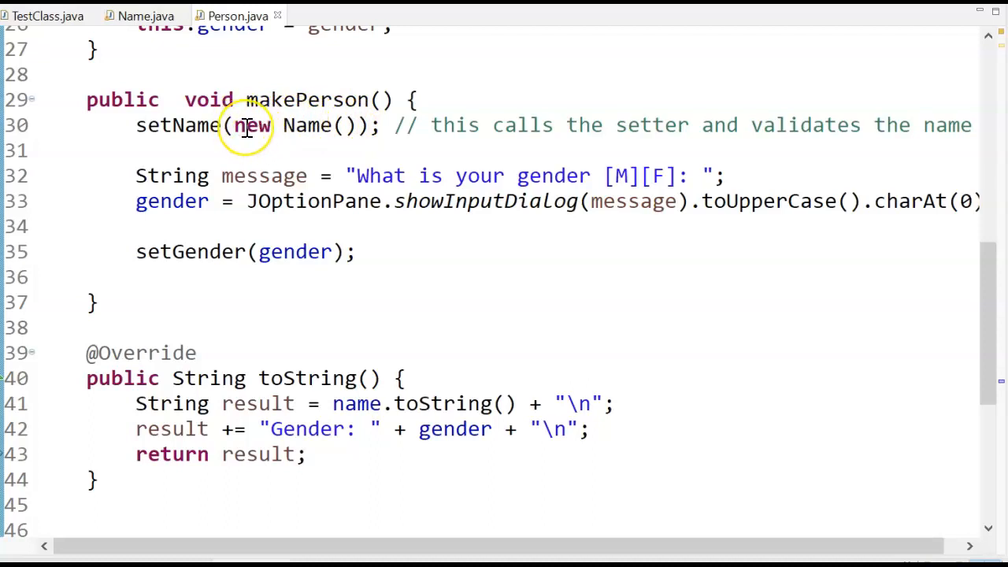
{"action": "mouse_move", "coordinate": [303, 125]}
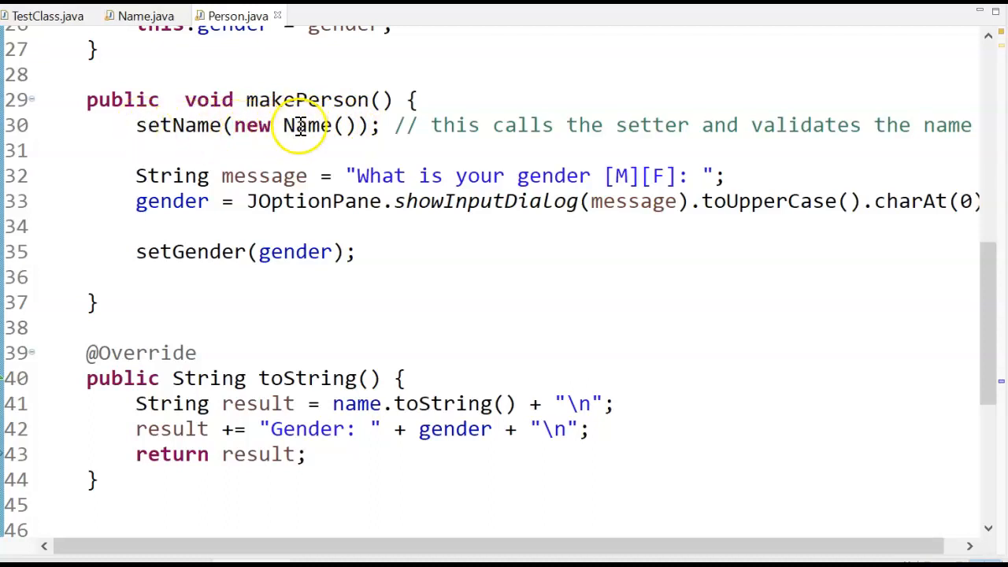
{"action": "mouse_move", "coordinate": [274, 130]}
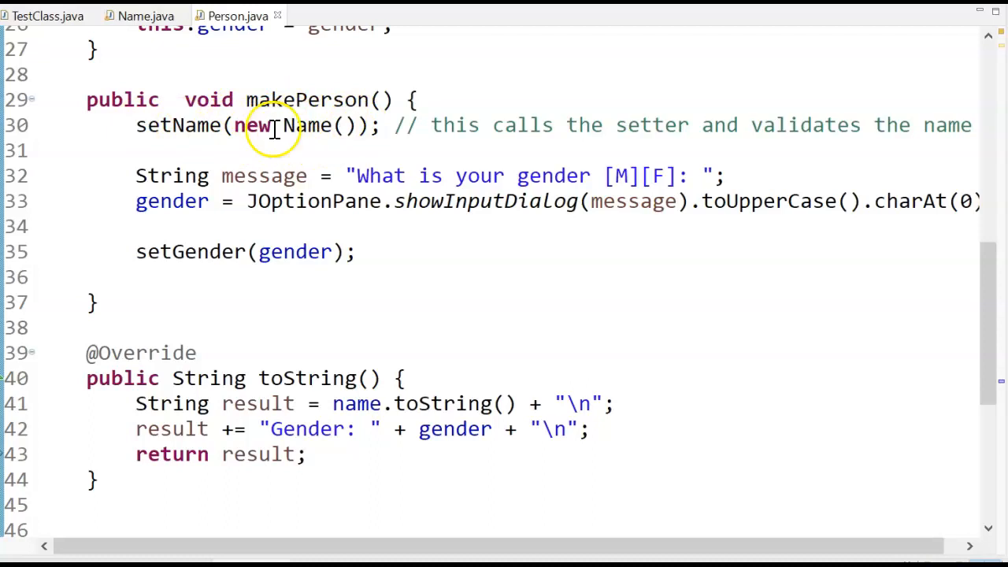
{"action": "mouse_move", "coordinate": [130, 125]}
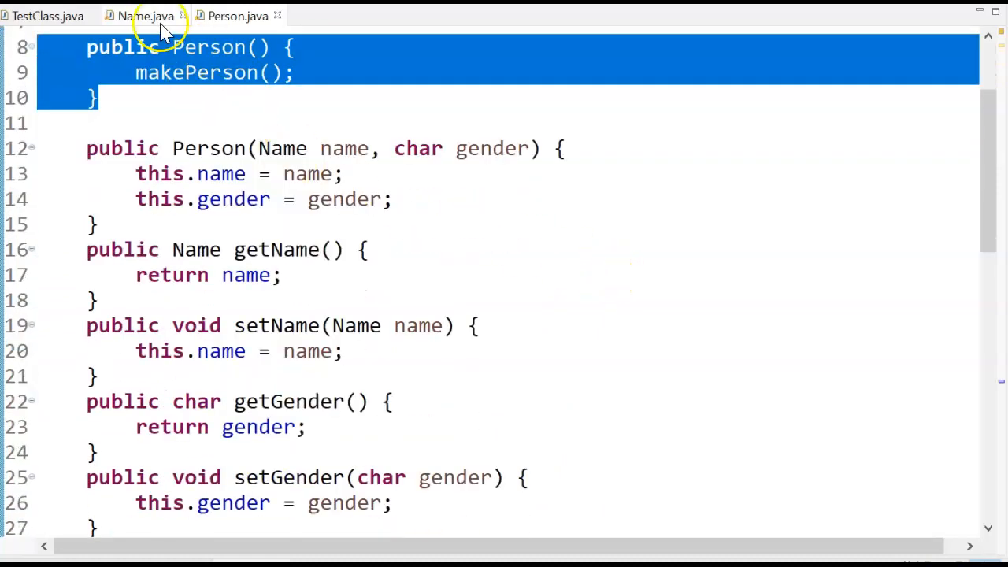
{"action": "left_click", "coordinate": [146, 16]}
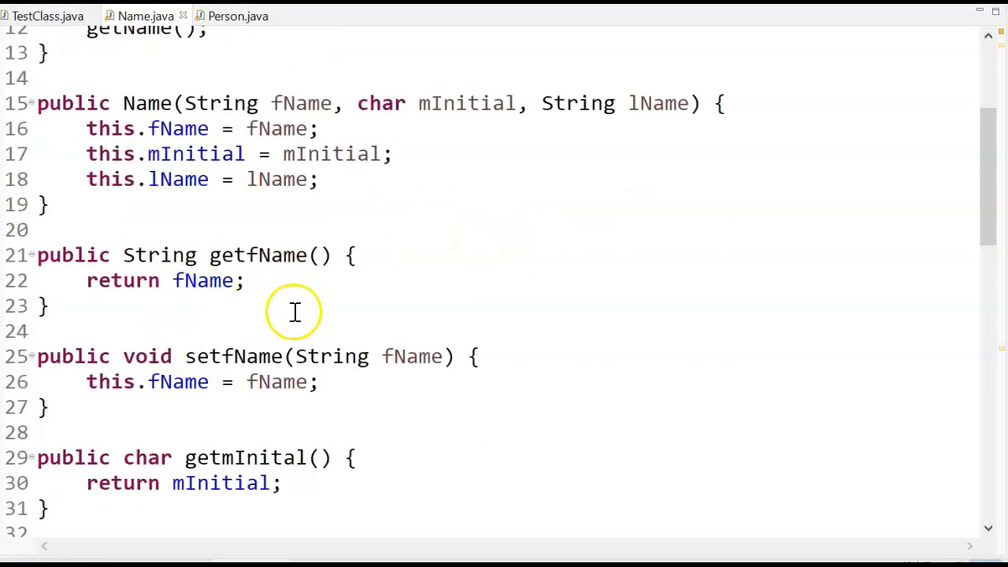
{"action": "mouse_move", "coordinate": [551, 297]}
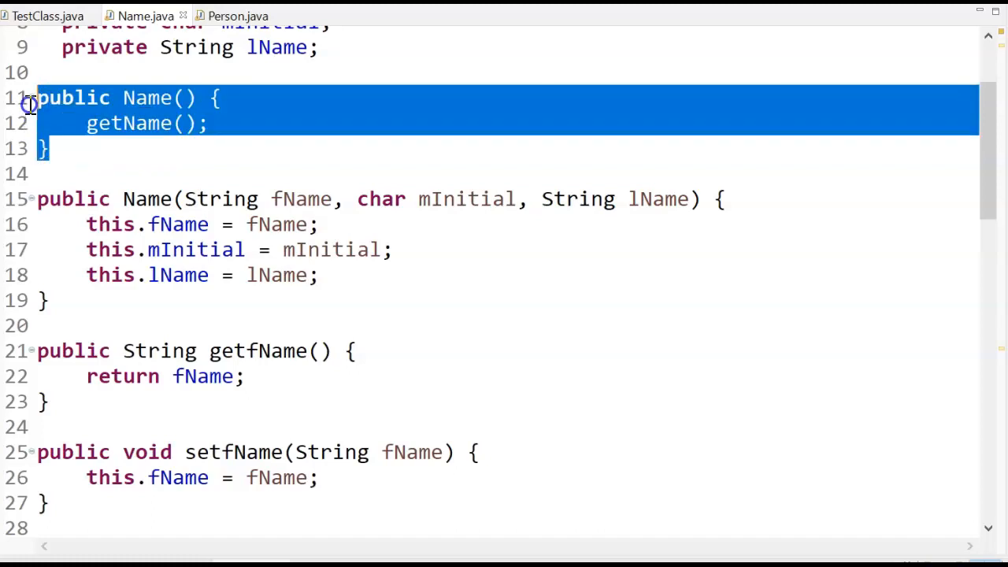
{"action": "mouse_move", "coordinate": [413, 250]}
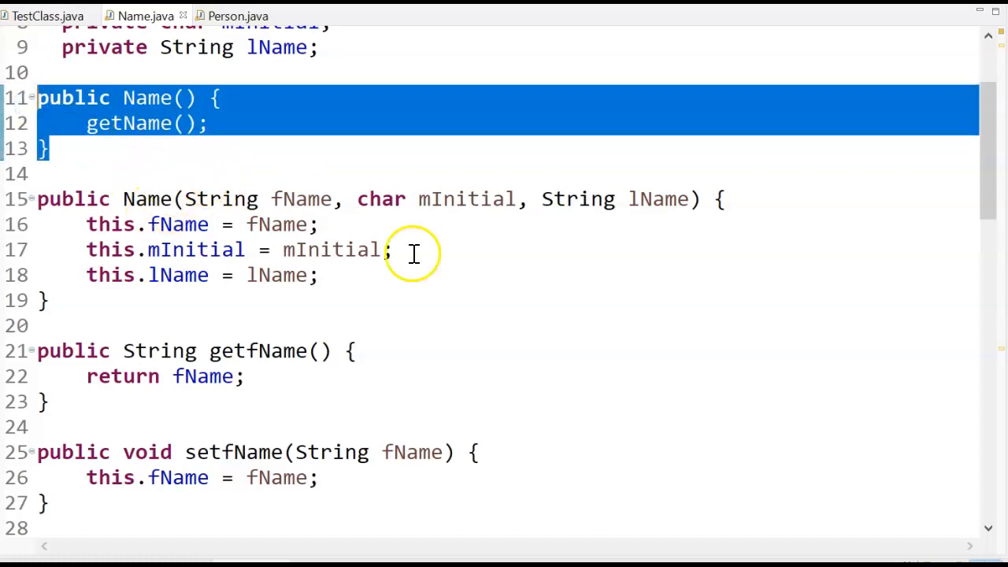
{"action": "scroll", "scroll_direction": "down", "scroll_amount": 3}
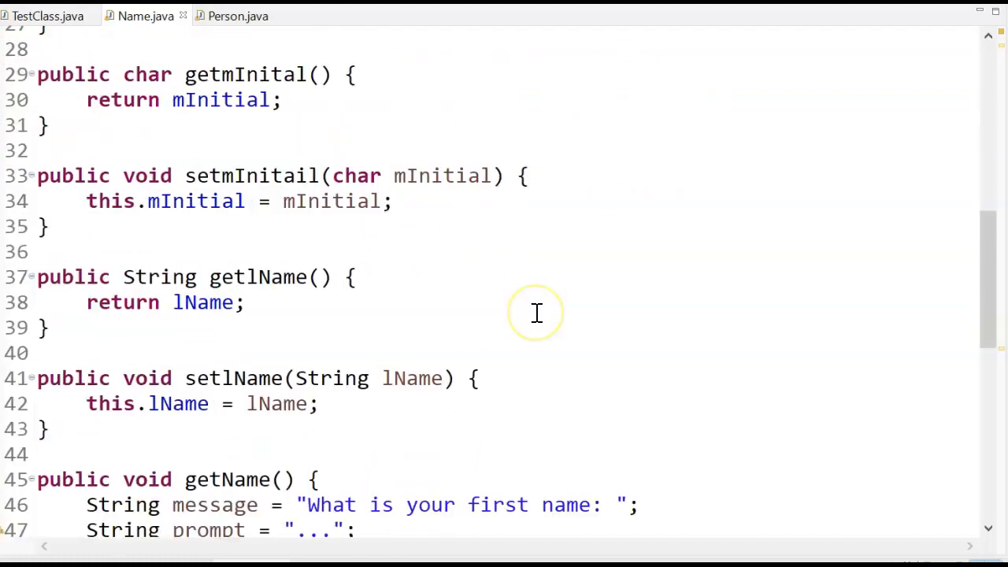
{"action": "scroll", "scroll_direction": "down", "scroll_amount": 3}
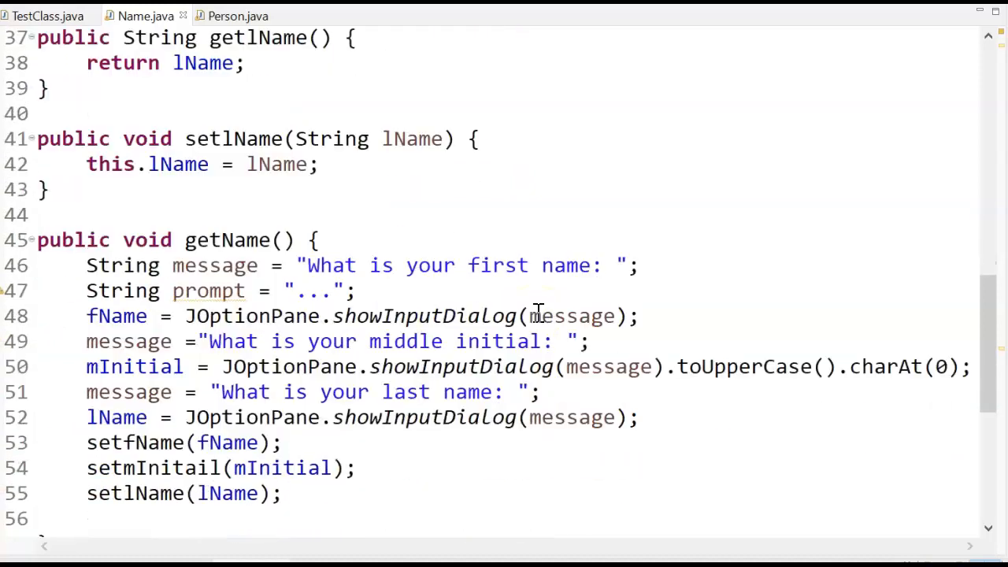
{"action": "scroll", "scroll_direction": "down", "scroll_amount": 3}
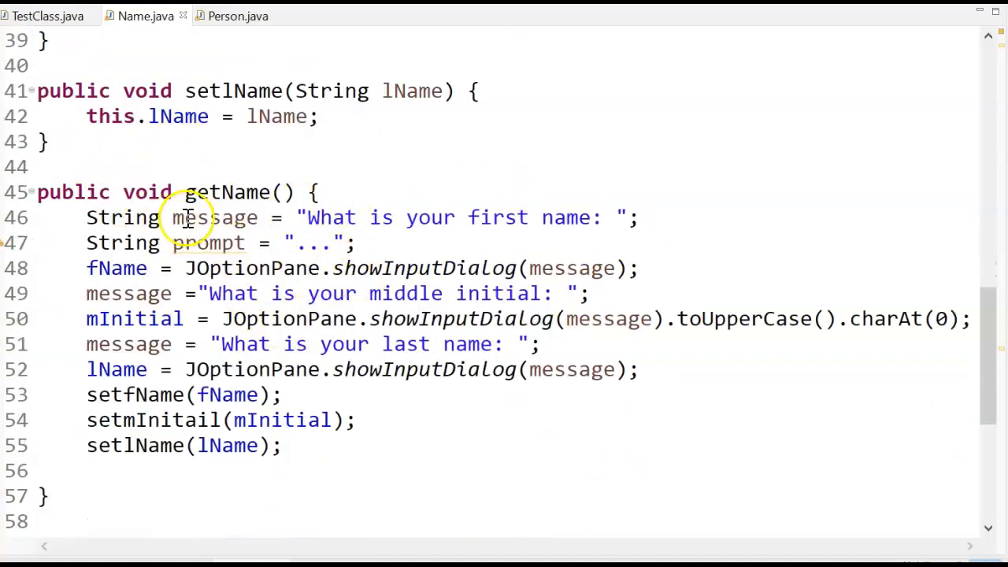
{"action": "mouse_move", "coordinate": [465, 236]}
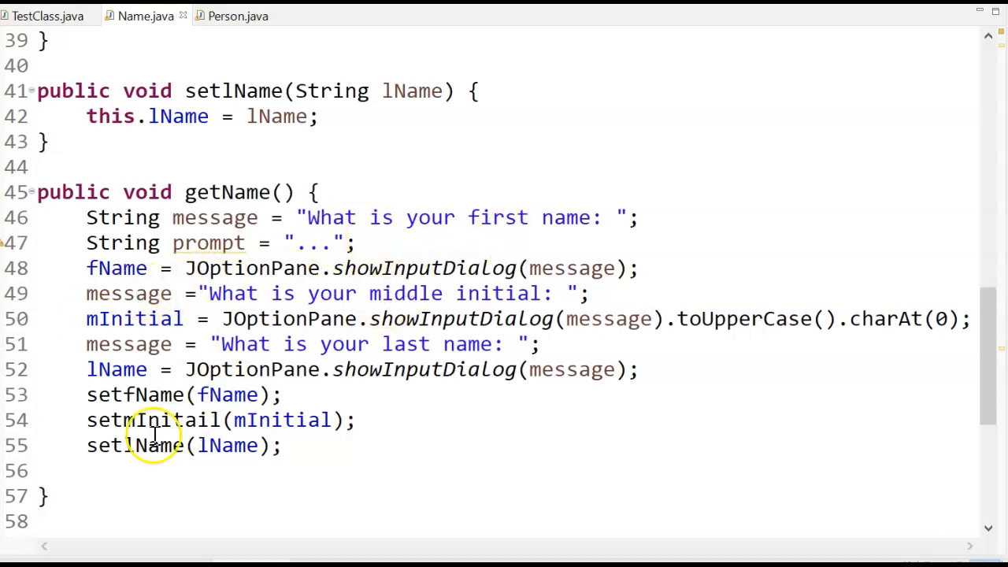
{"action": "mouse_move", "coordinate": [51, 210]}
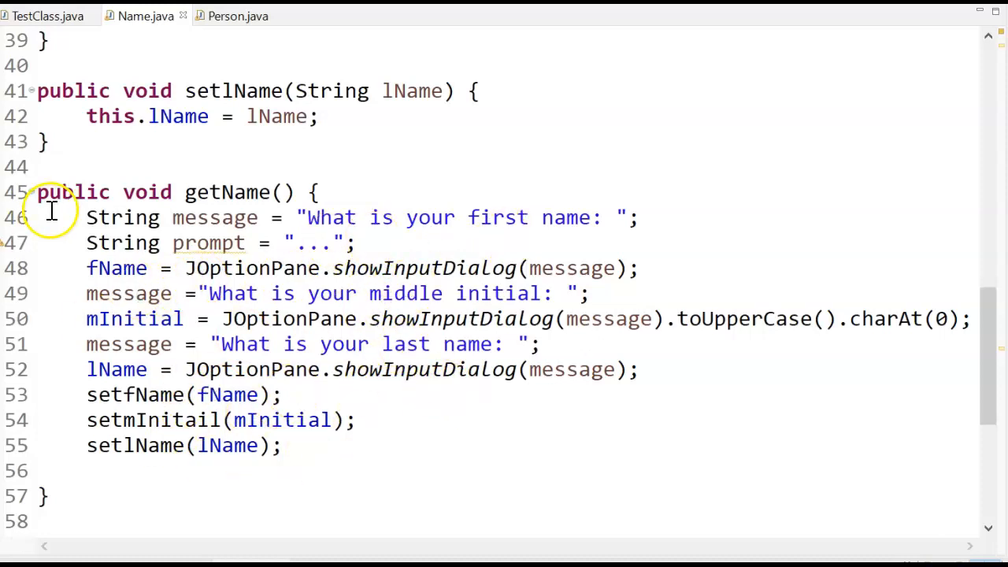
{"action": "mouse_move", "coordinate": [243, 420]}
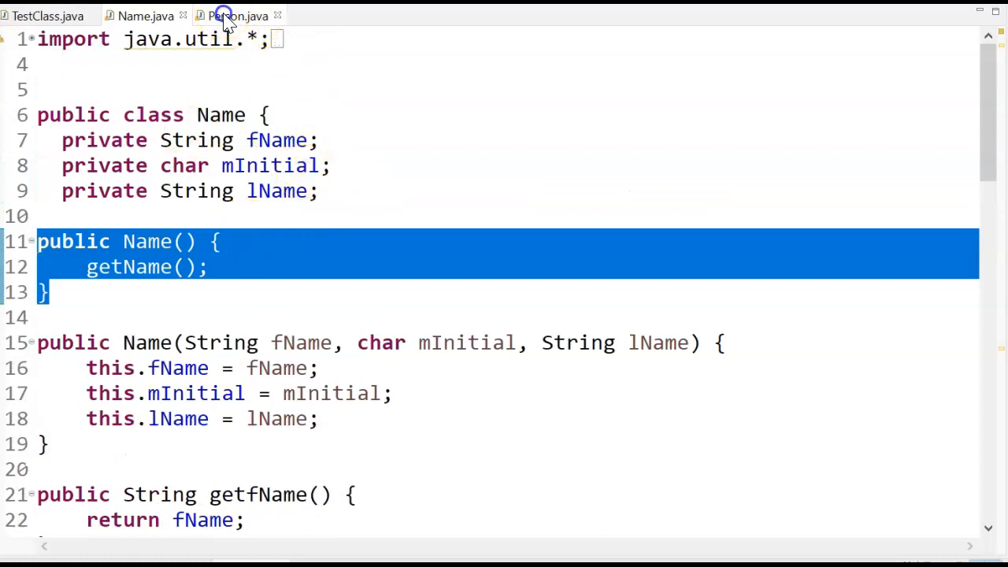
Step: Show Person's makePerson method, which creates a Name then prompts for gender
{"action": "left_click", "coordinate": [236, 15]}
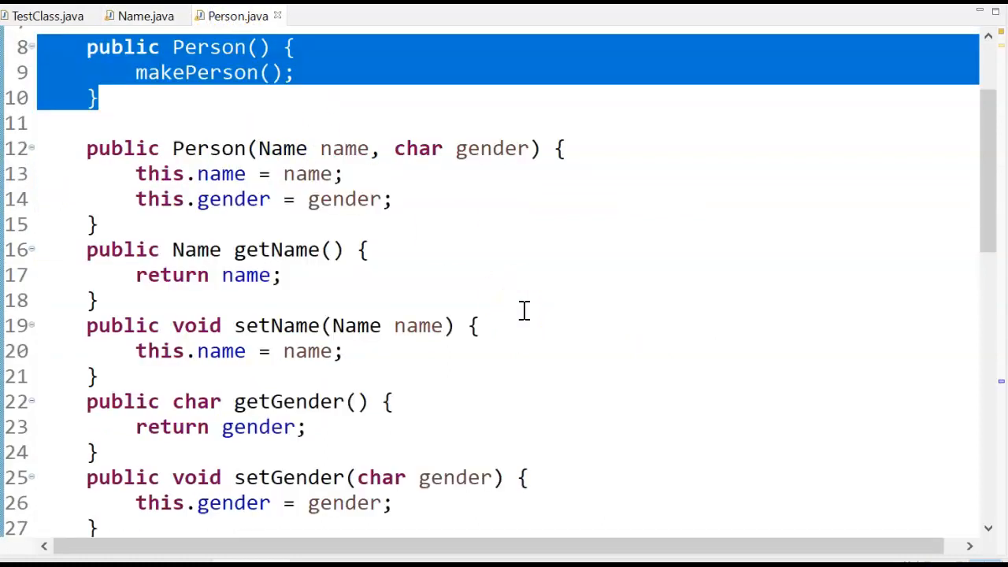
{"action": "scroll", "scroll_direction": "down", "scroll_amount": 3}
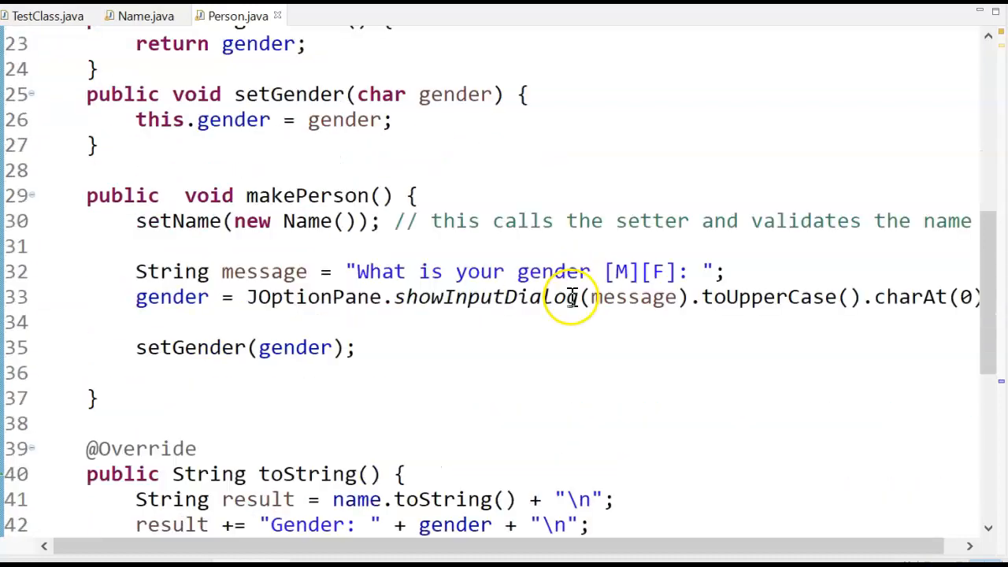
{"action": "scroll", "scroll_direction": "down", "scroll_amount": 3}
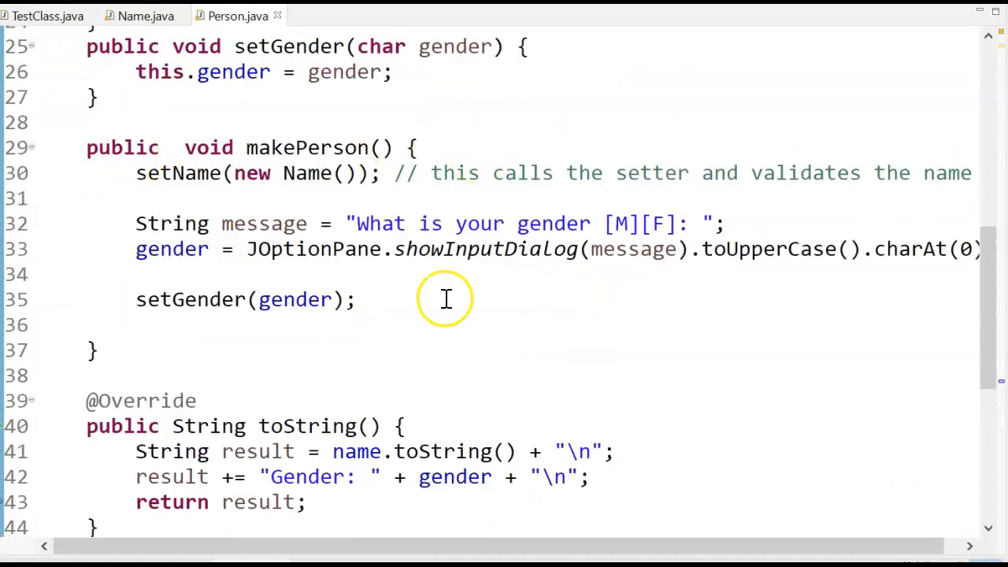
{"action": "mouse_move", "coordinate": [319, 174]}
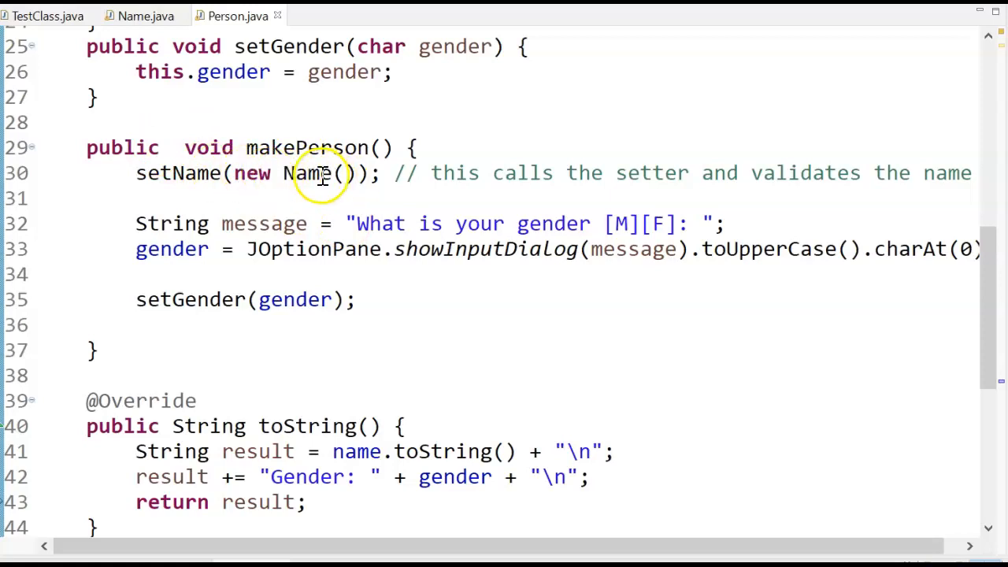
{"action": "mouse_move", "coordinate": [423, 272]}
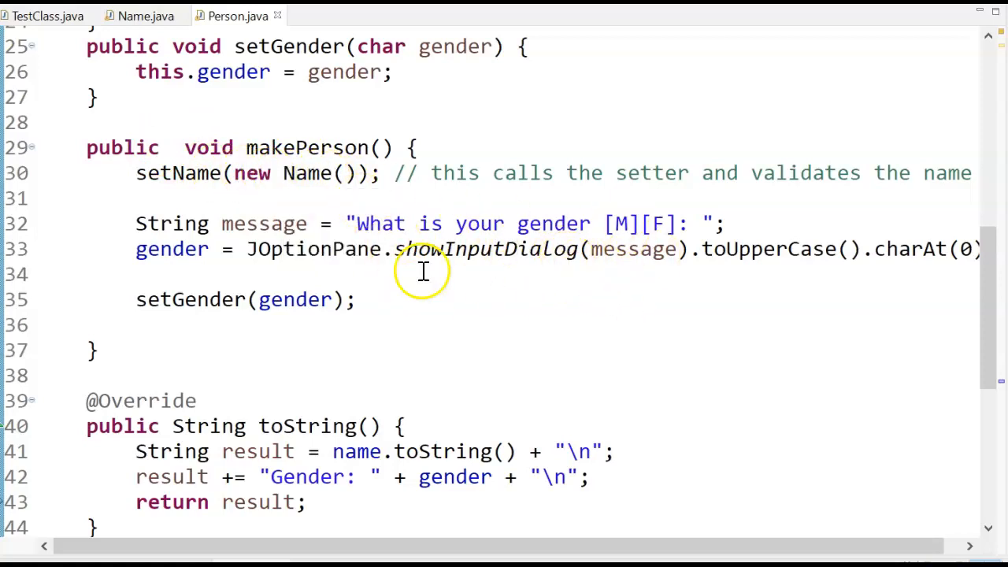
{"action": "mouse_move", "coordinate": [508, 225]}
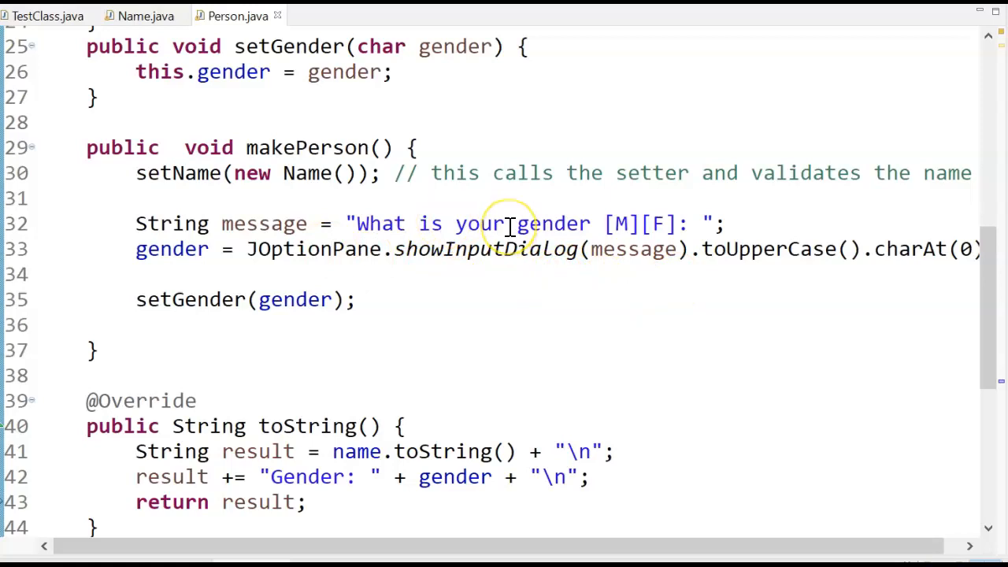
{"action": "mouse_move", "coordinate": [510, 224]}
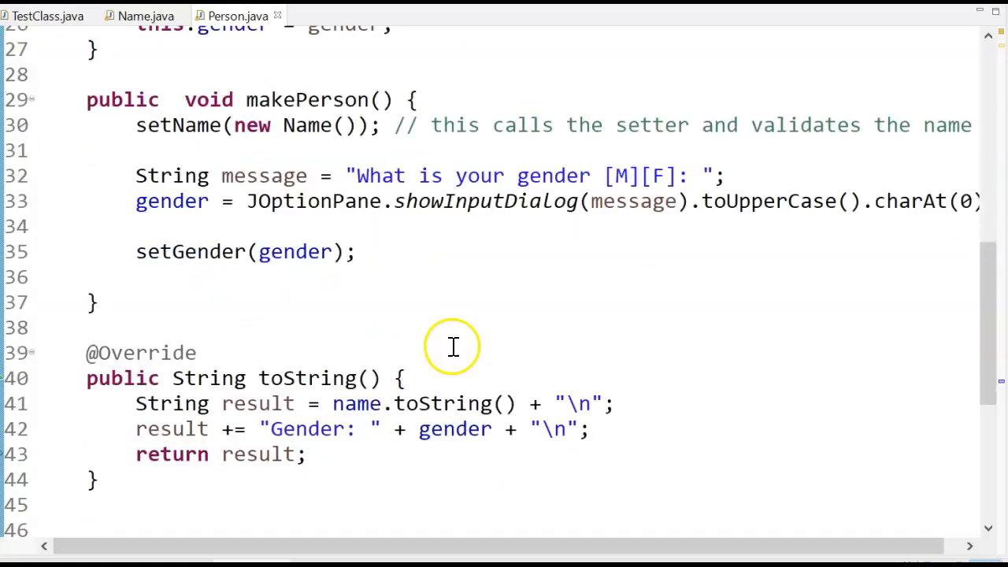
{"action": "mouse_move", "coordinate": [311, 413]}
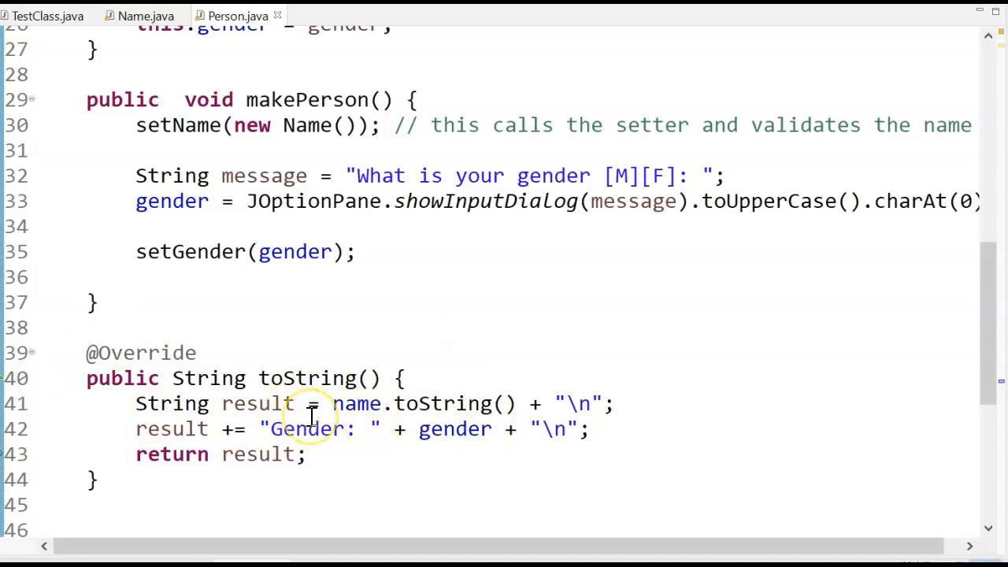
{"action": "mouse_move", "coordinate": [378, 403]}
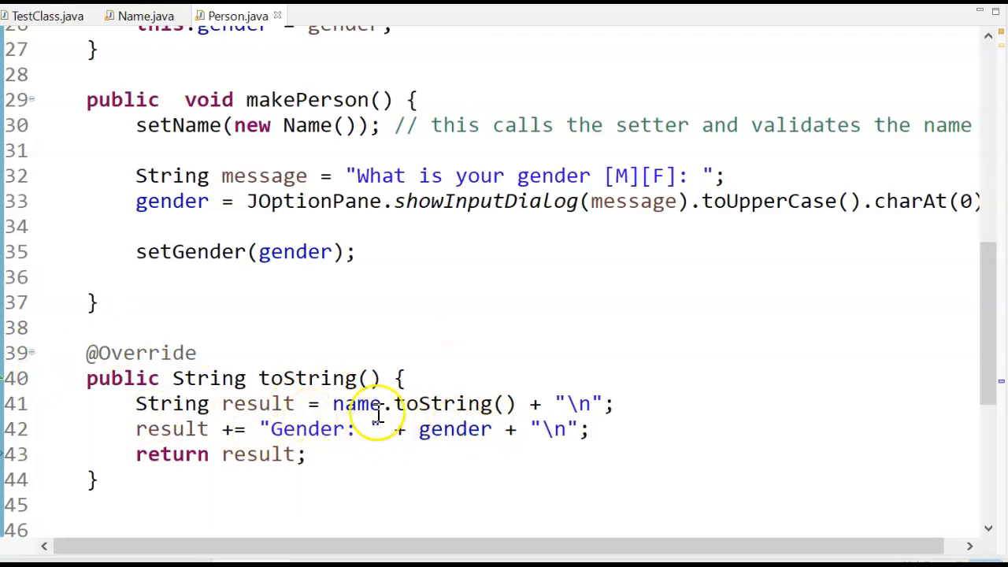
Step: Highlight name.toString() in Person's toString, then switch to the Name class
{"action": "double_click", "coordinate": [358, 403]}
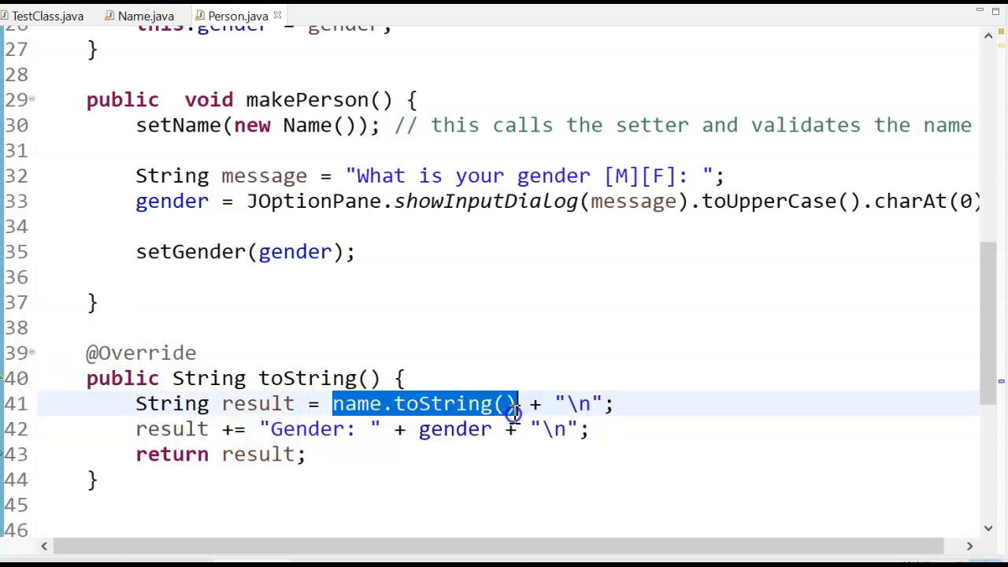
{"action": "mouse_move", "coordinate": [414, 403]}
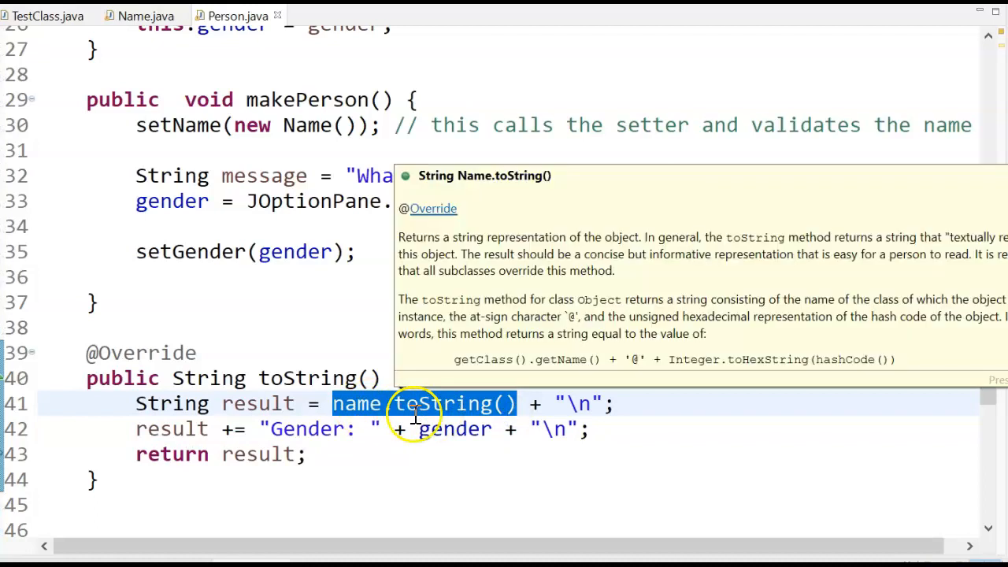
{"action": "mouse_move", "coordinate": [409, 403]}
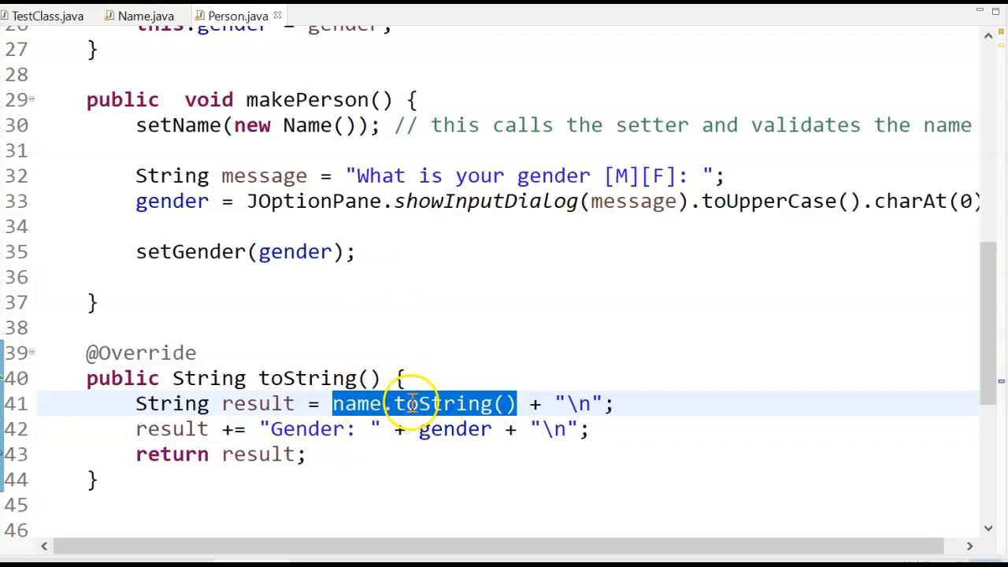
{"action": "left_click", "coordinate": [145, 15]}
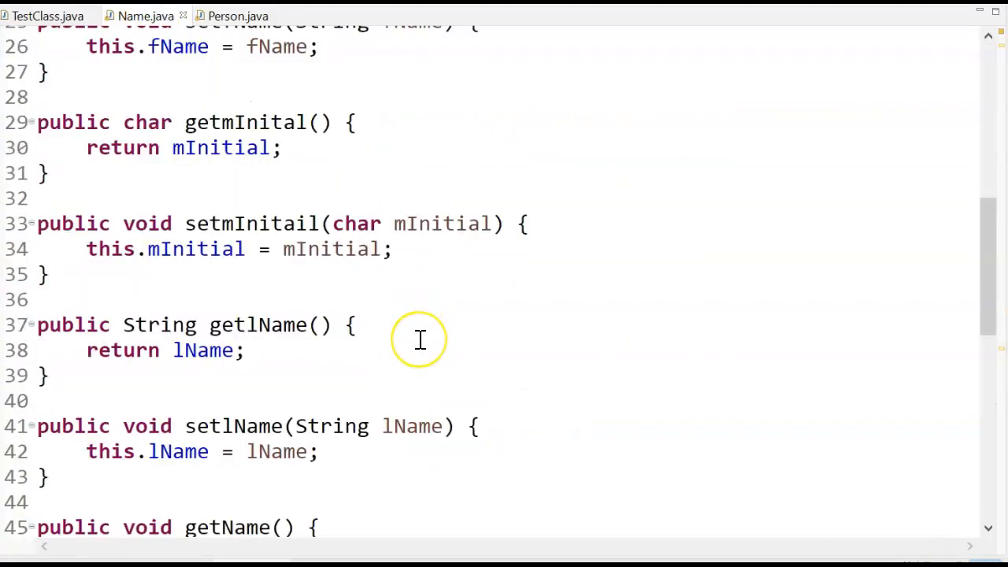
{"action": "scroll", "scroll_direction": "down", "scroll_amount": 3}
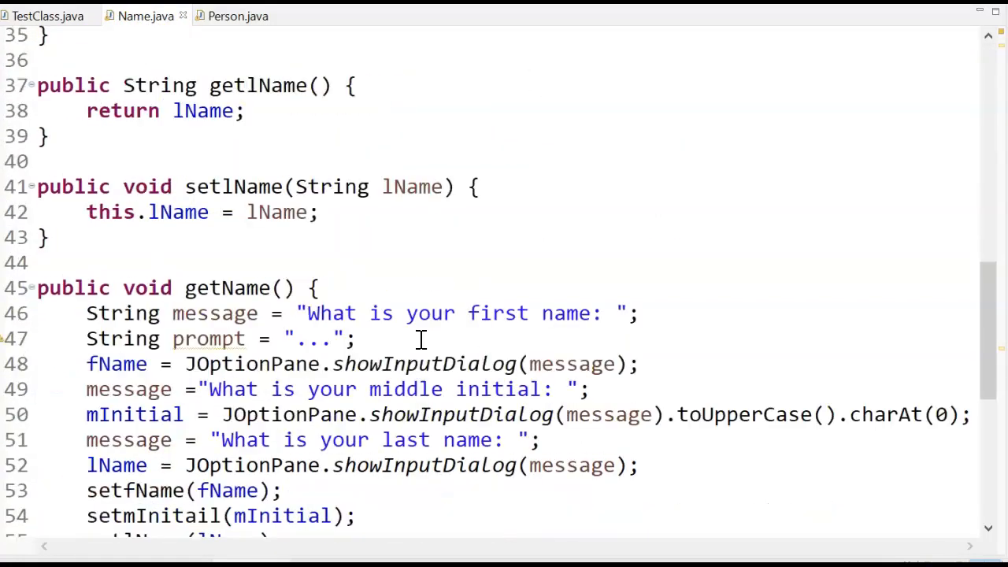
{"action": "scroll", "scroll_direction": "down", "scroll_amount": 3}
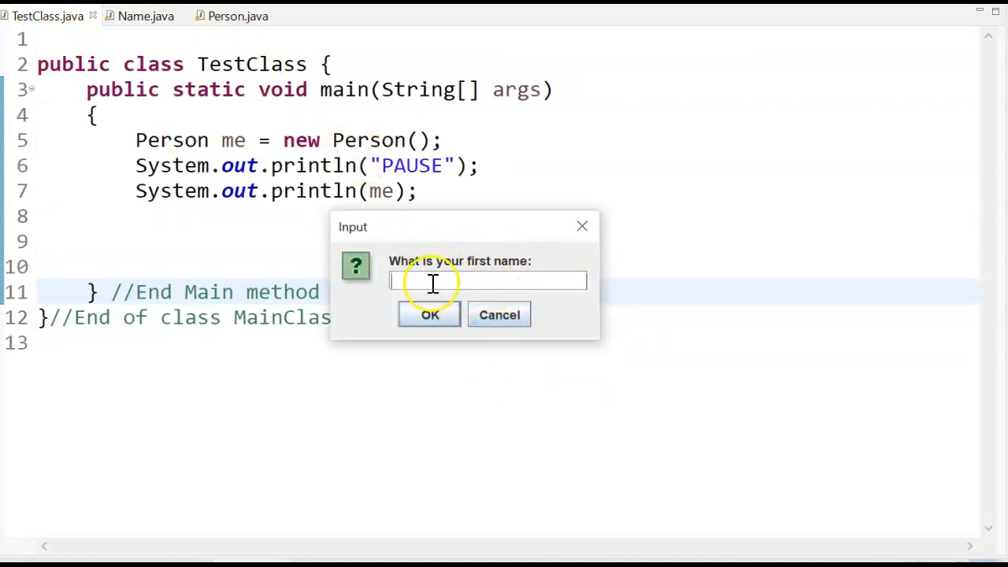
{"action": "mouse_move", "coordinate": [445, 286]}
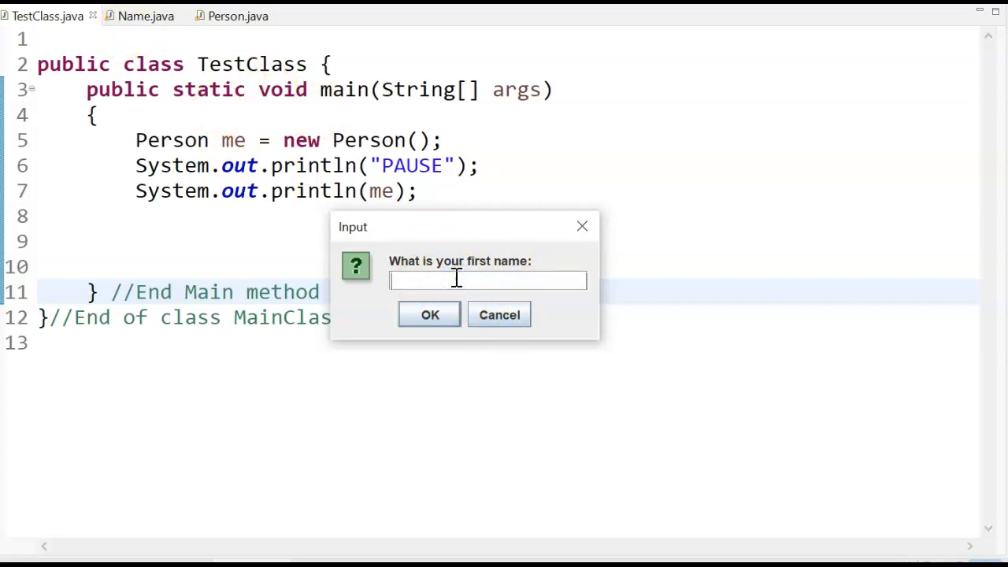
Step: Enter first name Fred, last name Flintstone and gender M in the input dialogs
{"action": "type", "text": "Fred"}
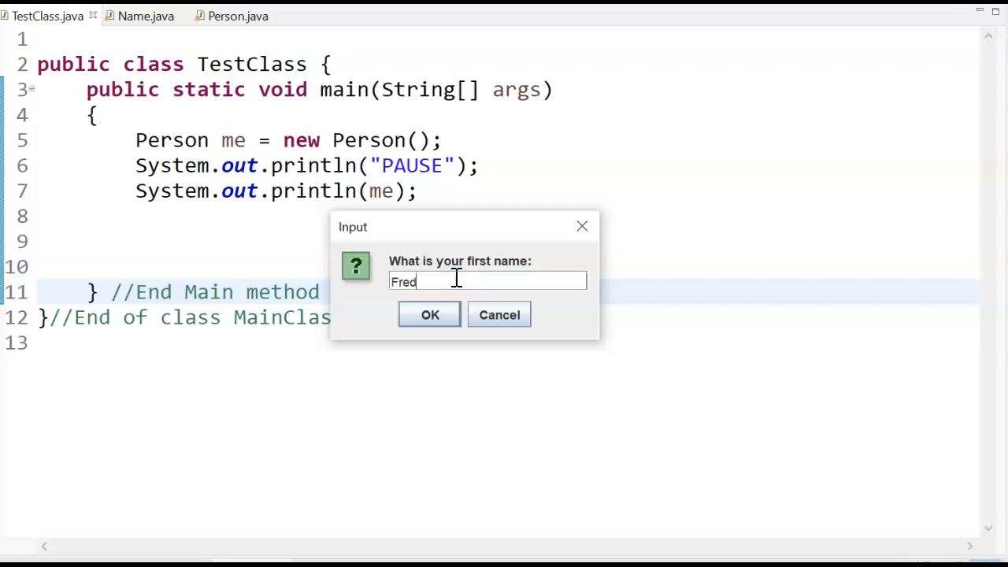
{"action": "left_click", "coordinate": [429, 314]}
{"action": "type", "text": "Flintstone"}
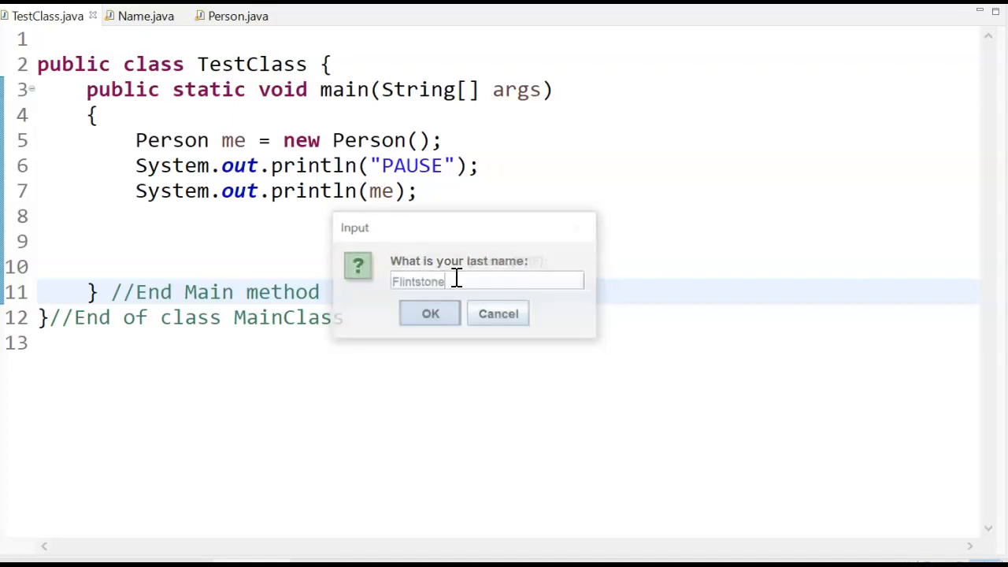
{"action": "left_click", "coordinate": [430, 314]}
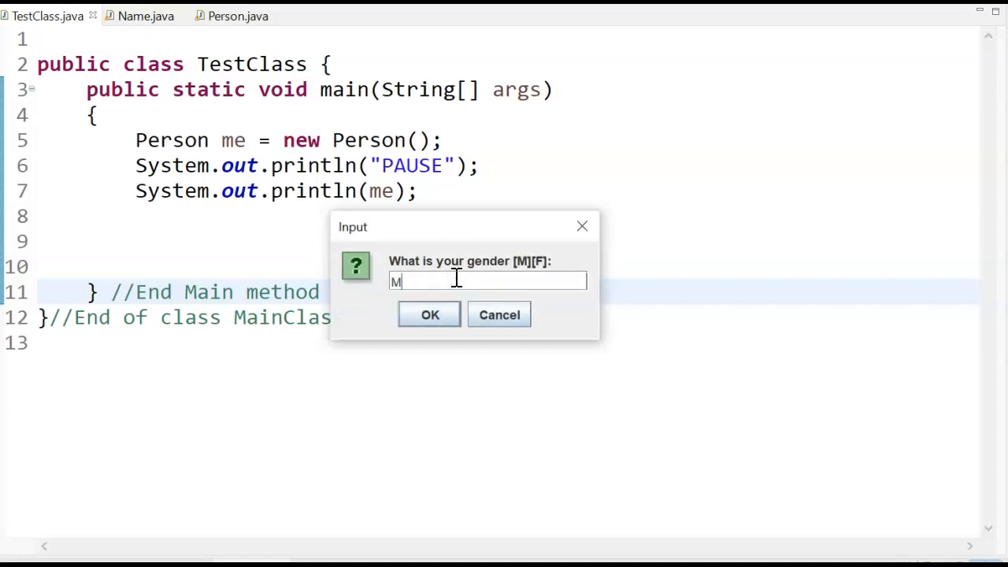
{"action": "left_click", "coordinate": [430, 314]}
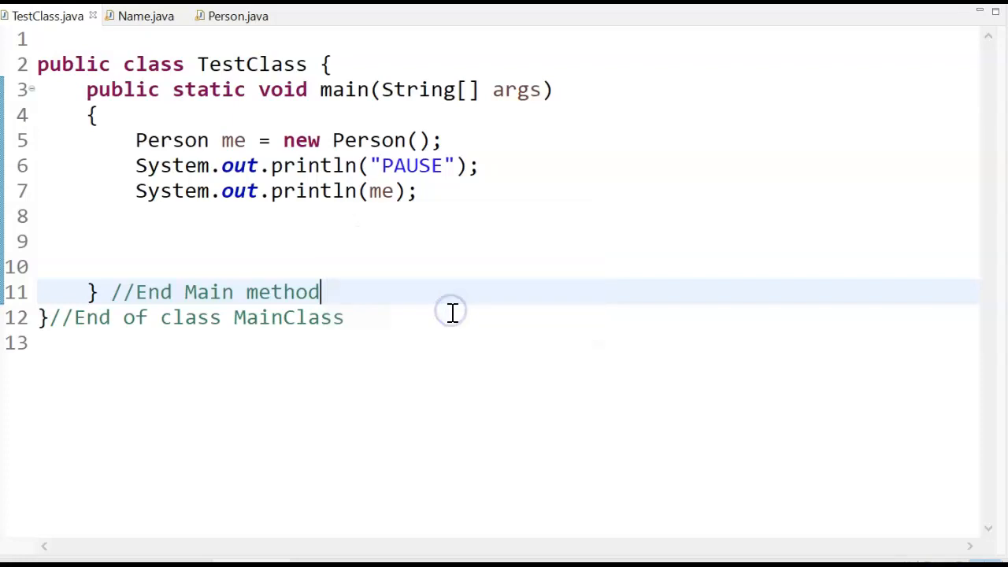
{"action": "mouse_move", "coordinate": [555, 539]}
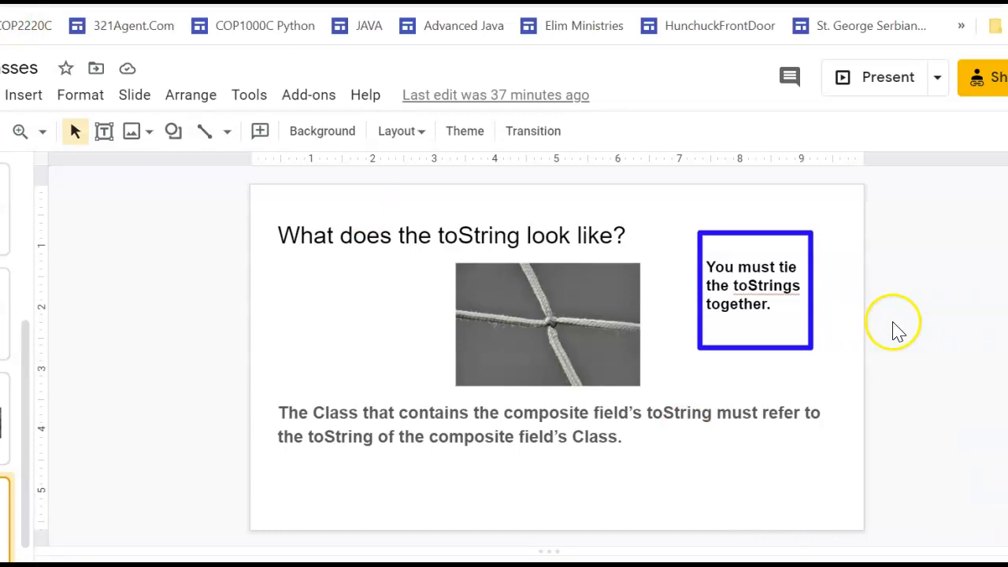
{"action": "mouse_move", "coordinate": [140, 464]}
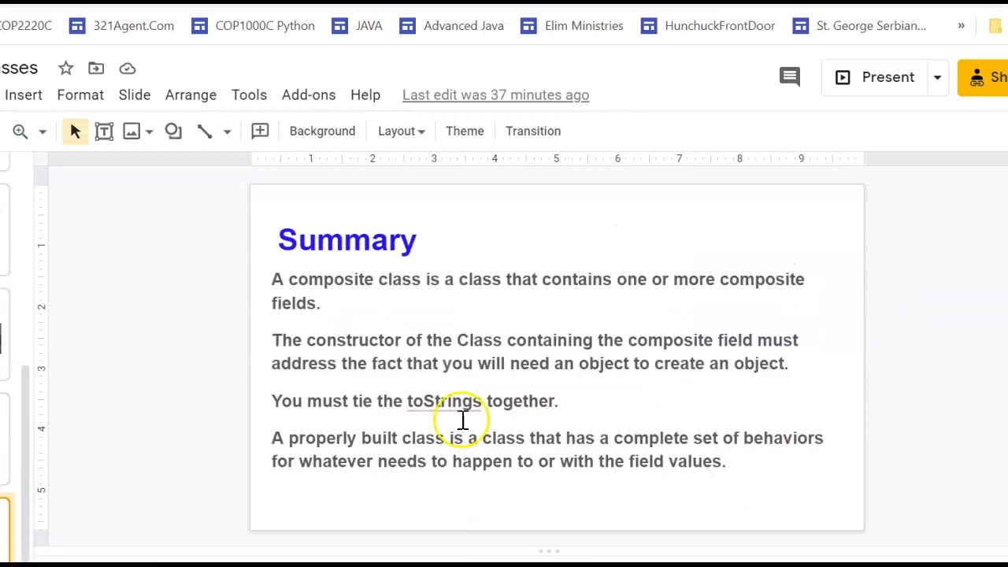
{"action": "mouse_move", "coordinate": [350, 310]}
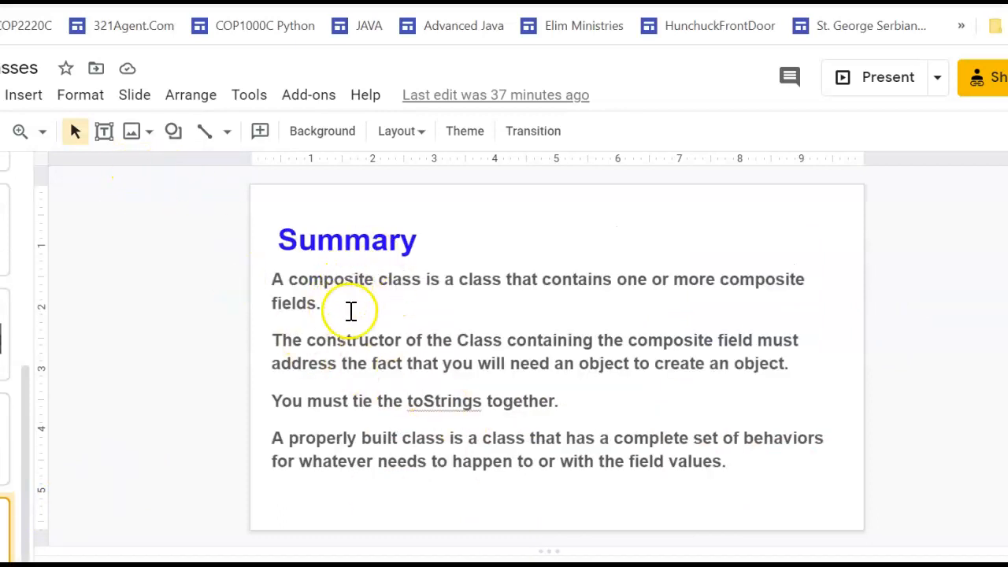
{"action": "mouse_move", "coordinate": [512, 327]}
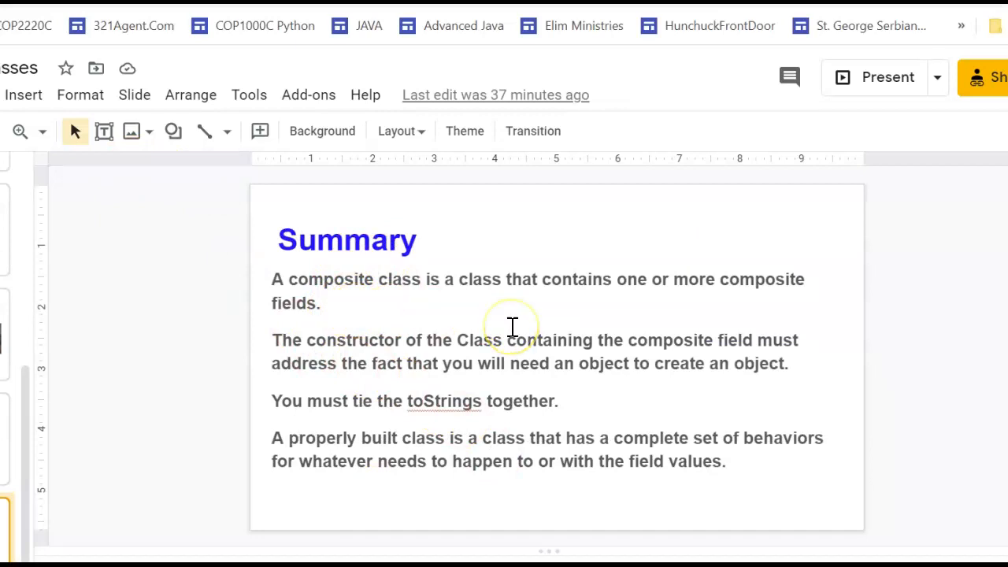
{"action": "mouse_move", "coordinate": [543, 352]}
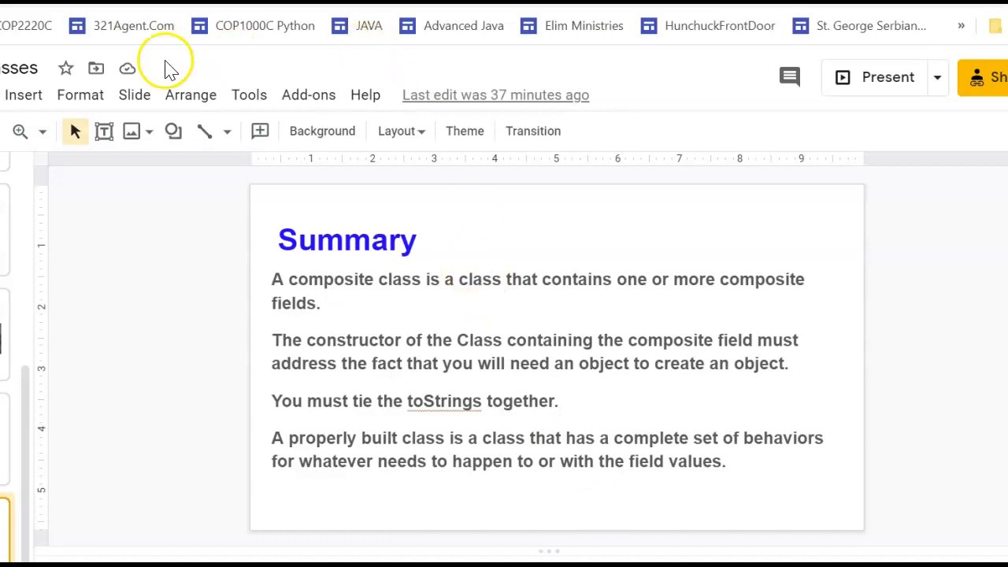
{"action": "mouse_move", "coordinate": [512, 520]}
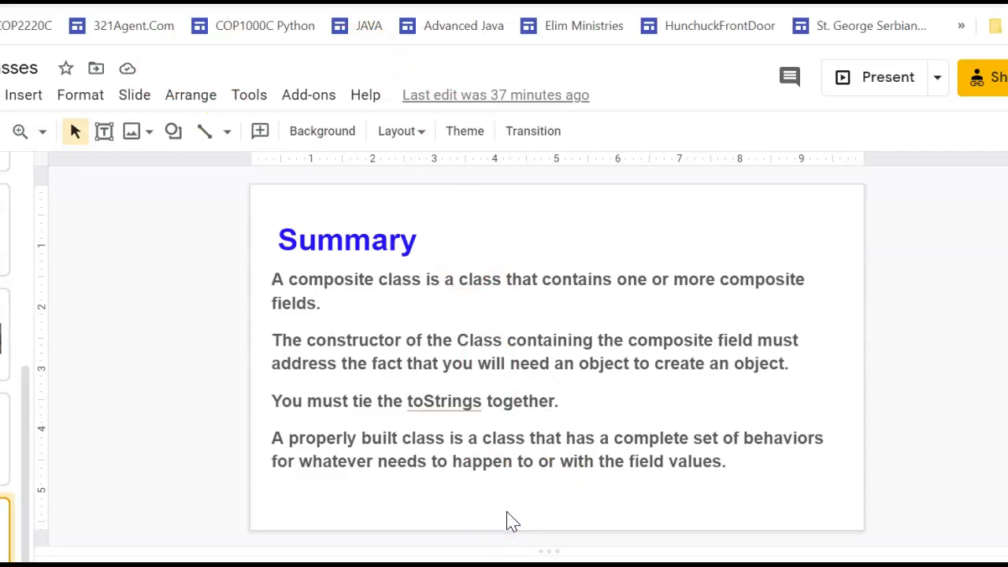
{"action": "mouse_move", "coordinate": [508, 522]}
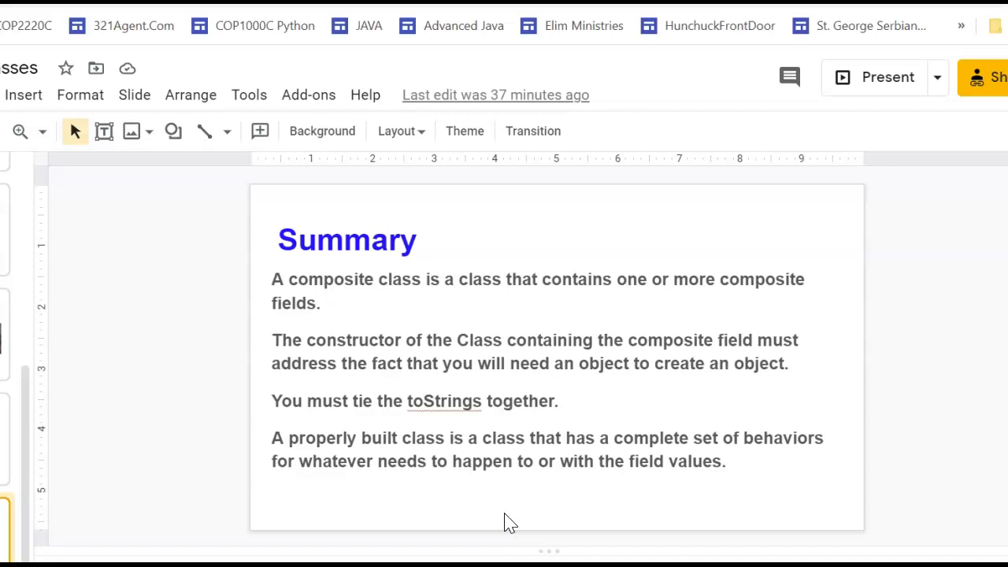